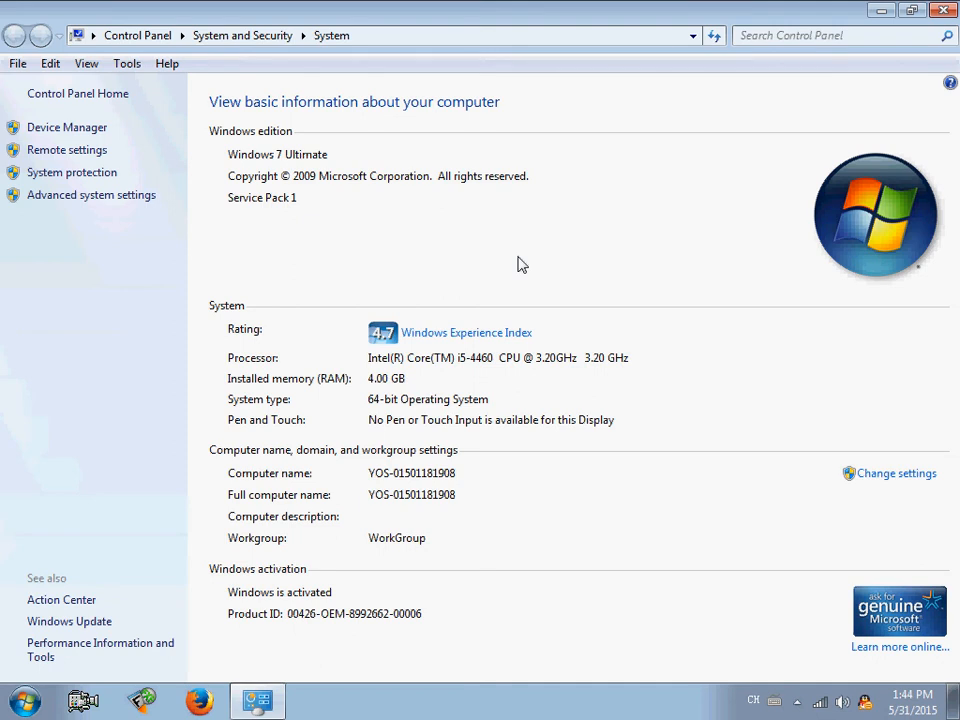
pyautogui.moveTo(413, 350)
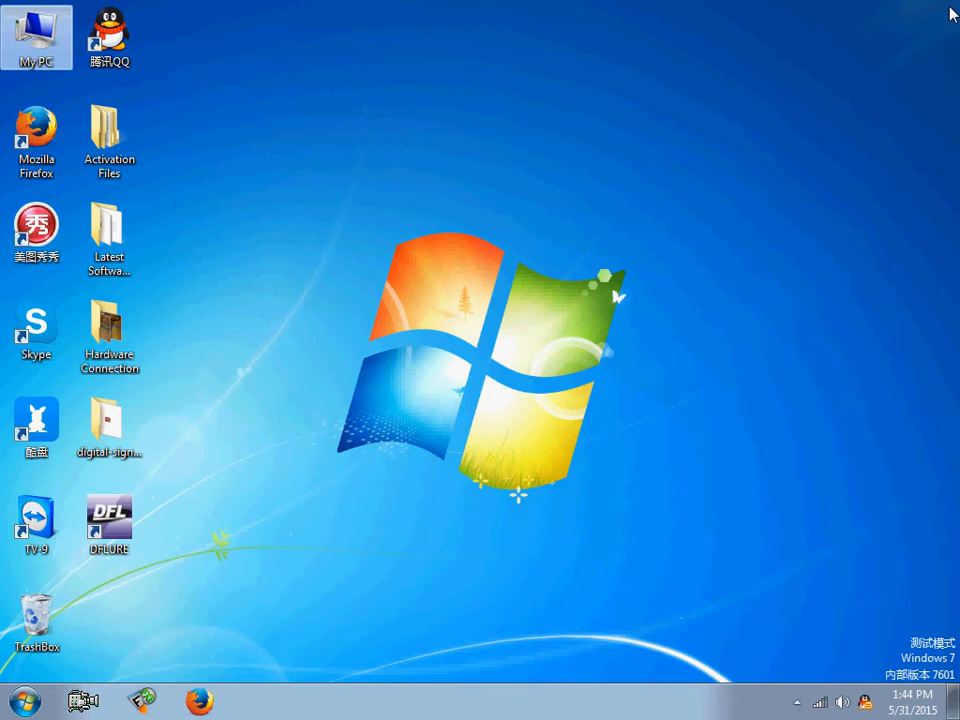
pyautogui.moveTo(203, 382)
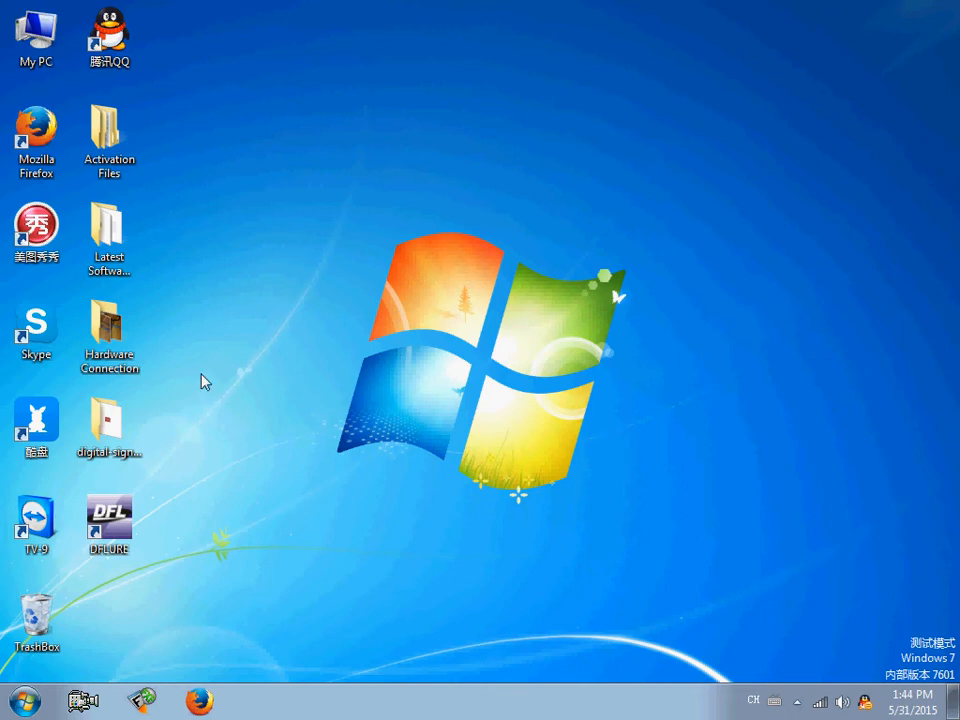
pyautogui.doubleClick(108, 325)
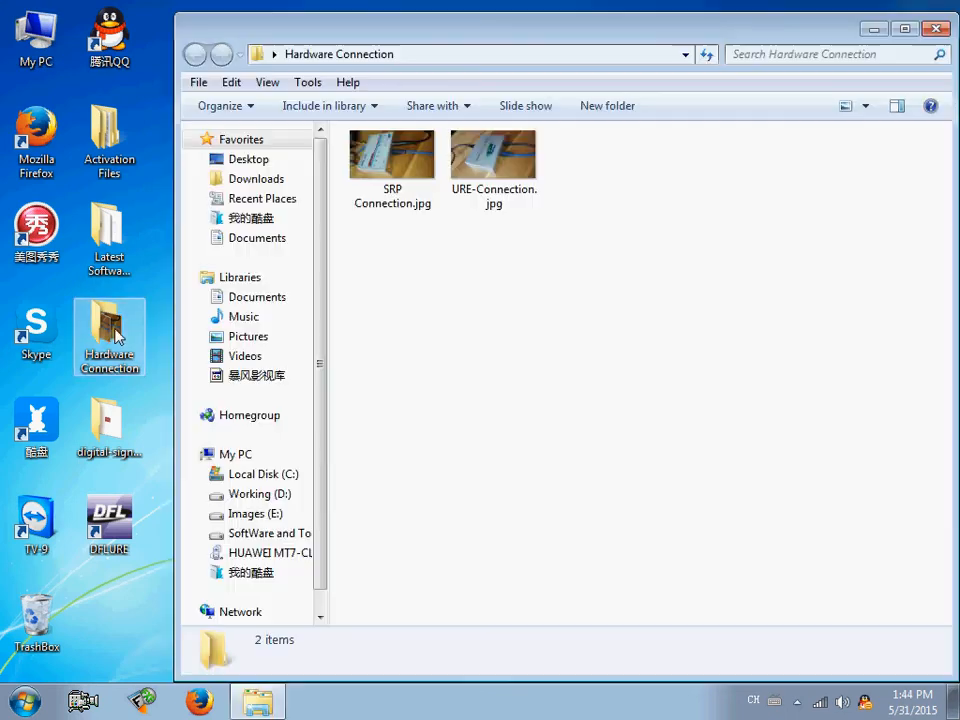
pyautogui.doubleClick(391, 155)
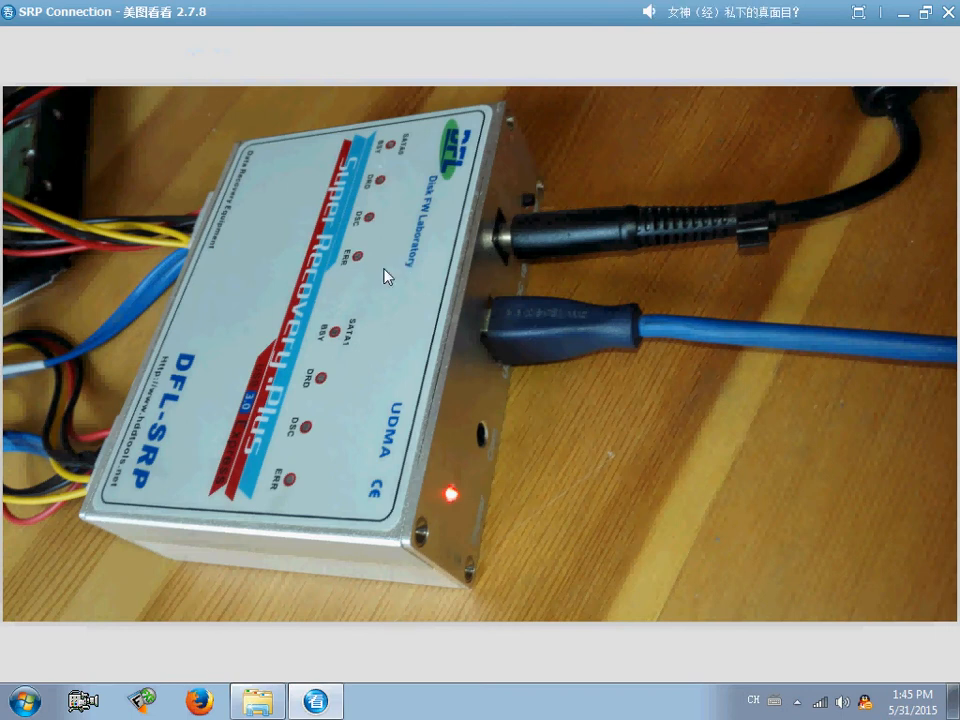
pyautogui.moveTo(287, 386)
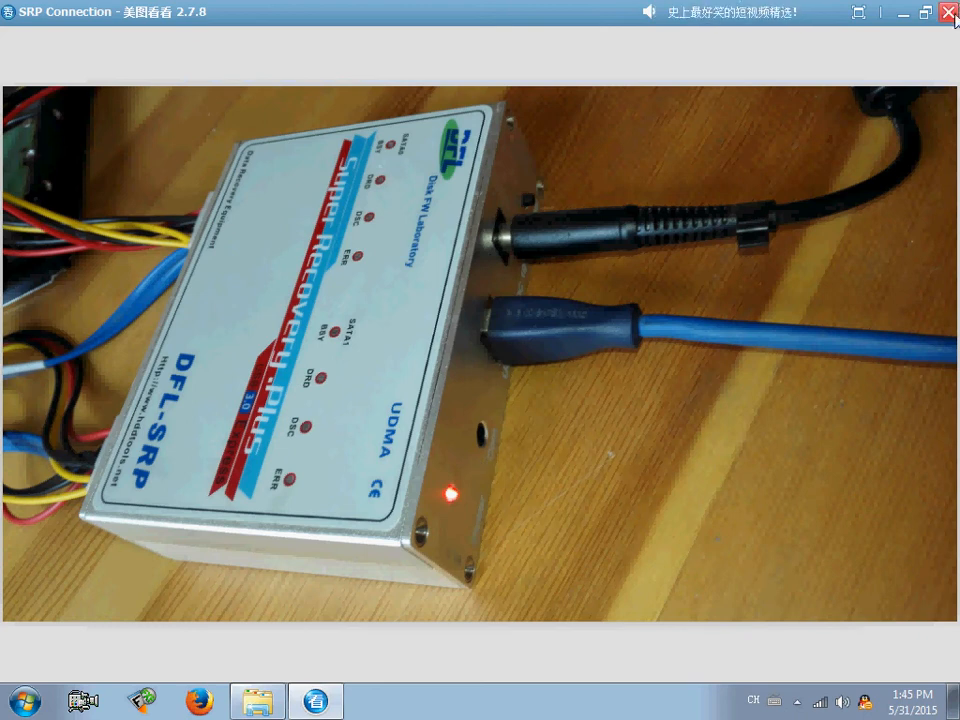
pyautogui.click(945, 12)
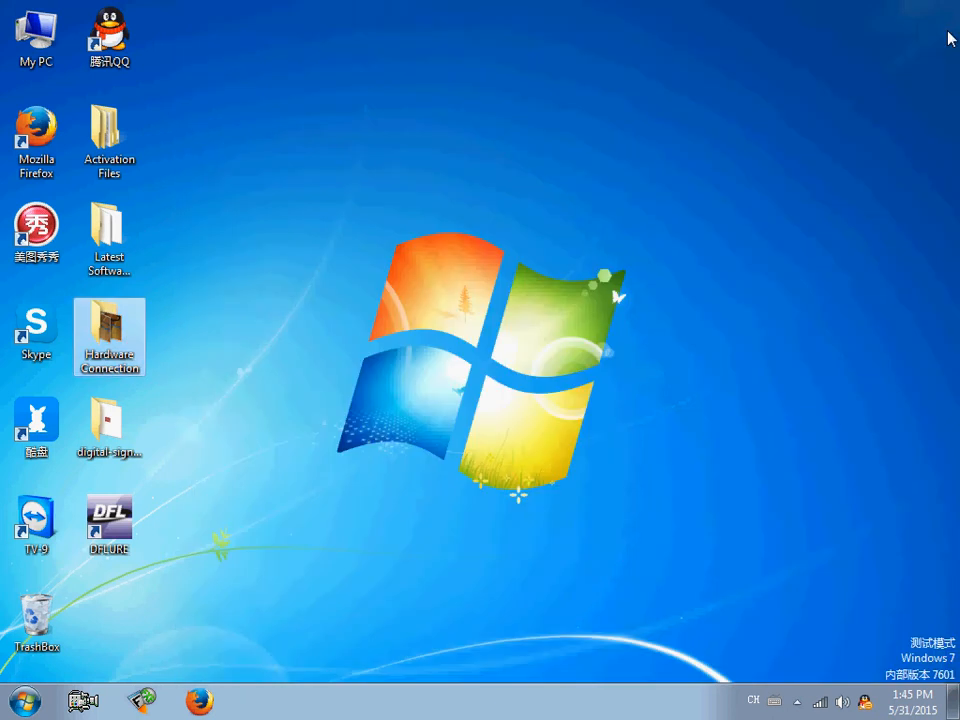
pyautogui.moveTo(347, 287)
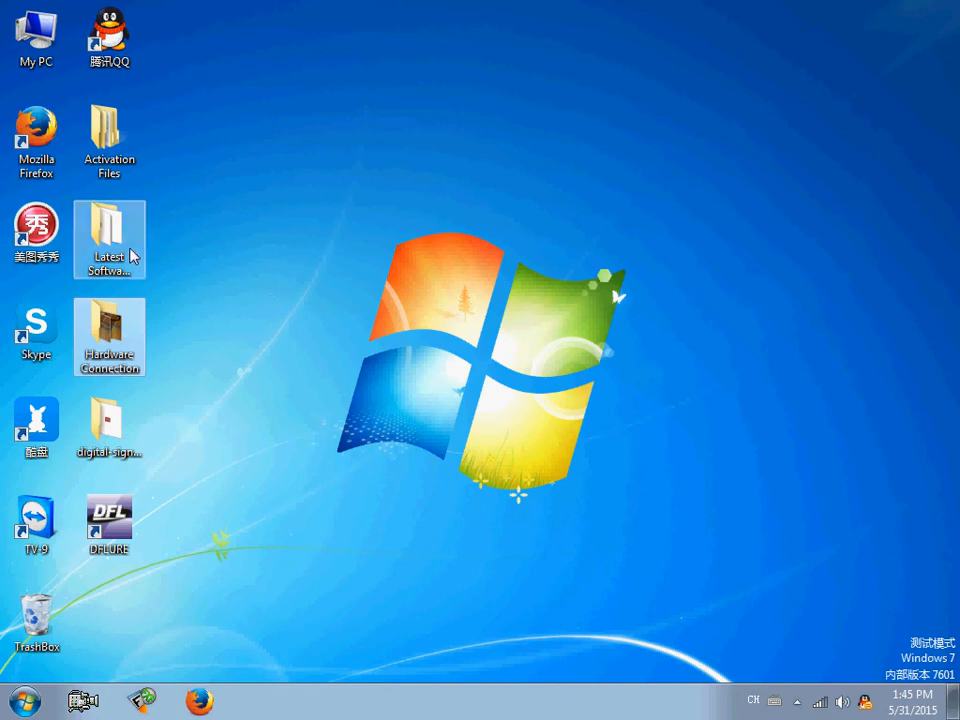
# Step: Run DFL-All-In-One-Setup-V1.2.exe from Latest Software Setup and accept the license agreement
pyautogui.doubleClick(108, 225)
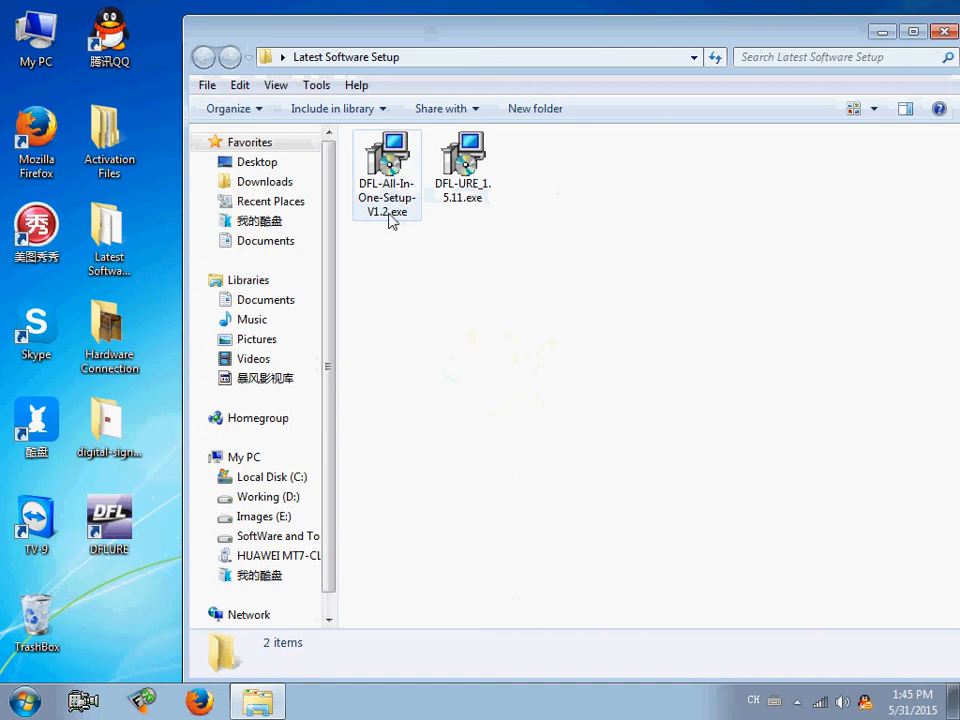
pyautogui.doubleClick(386, 160)
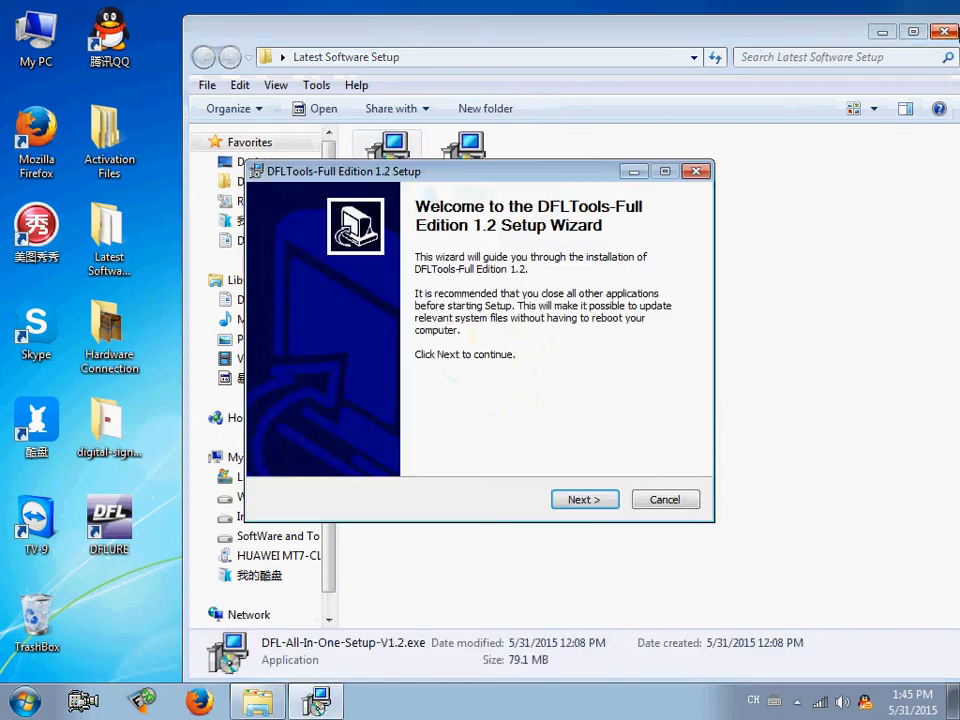
pyautogui.click(584, 499)
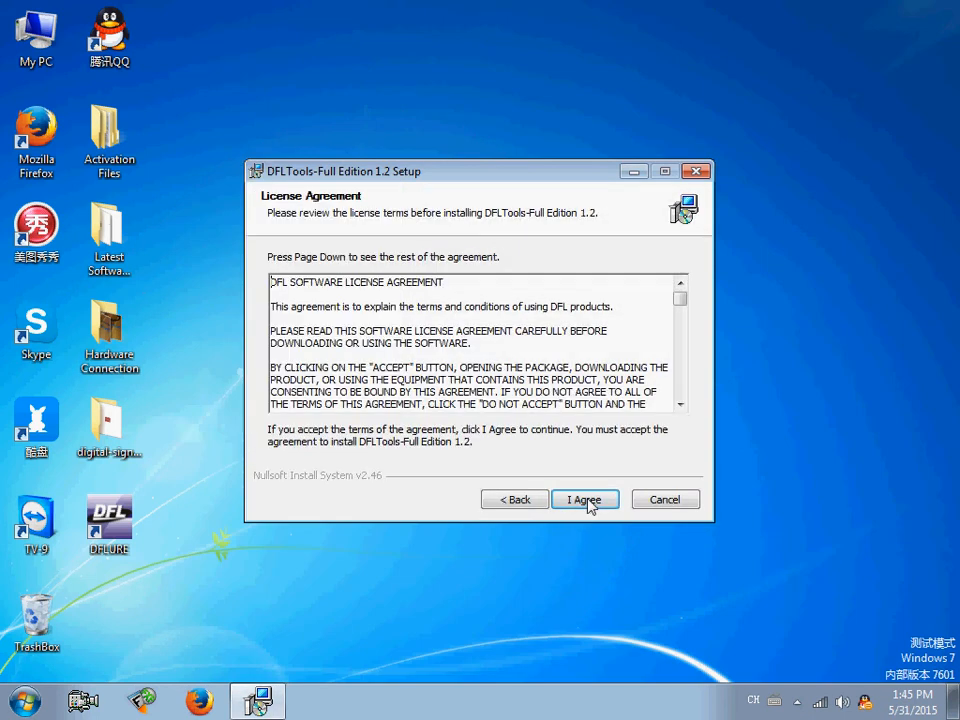
pyautogui.click(585, 499)
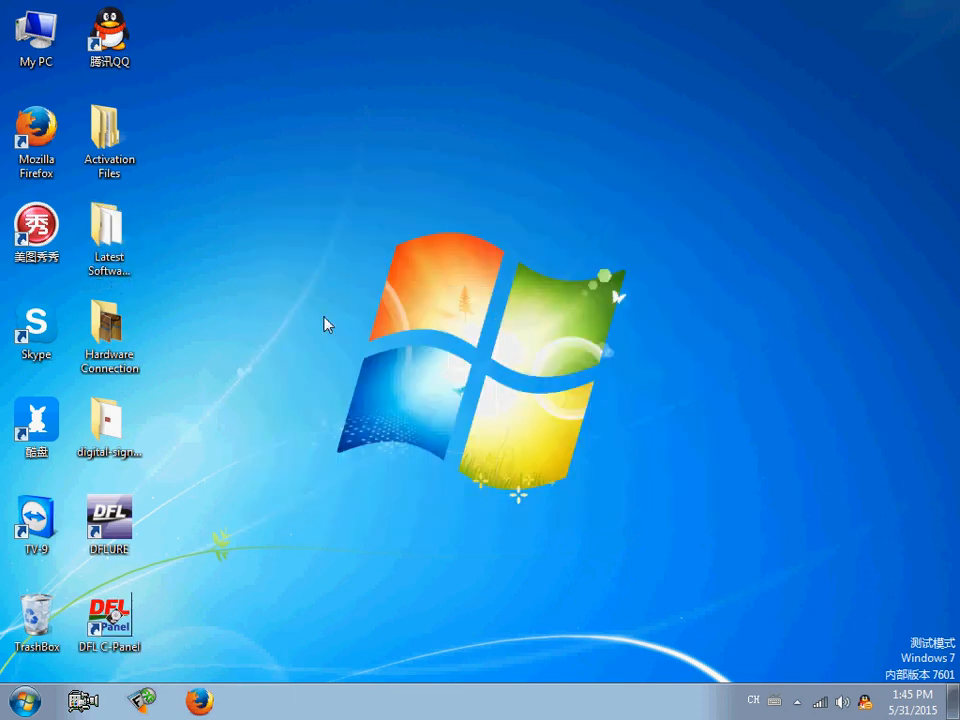
pyautogui.moveTo(227, 290)
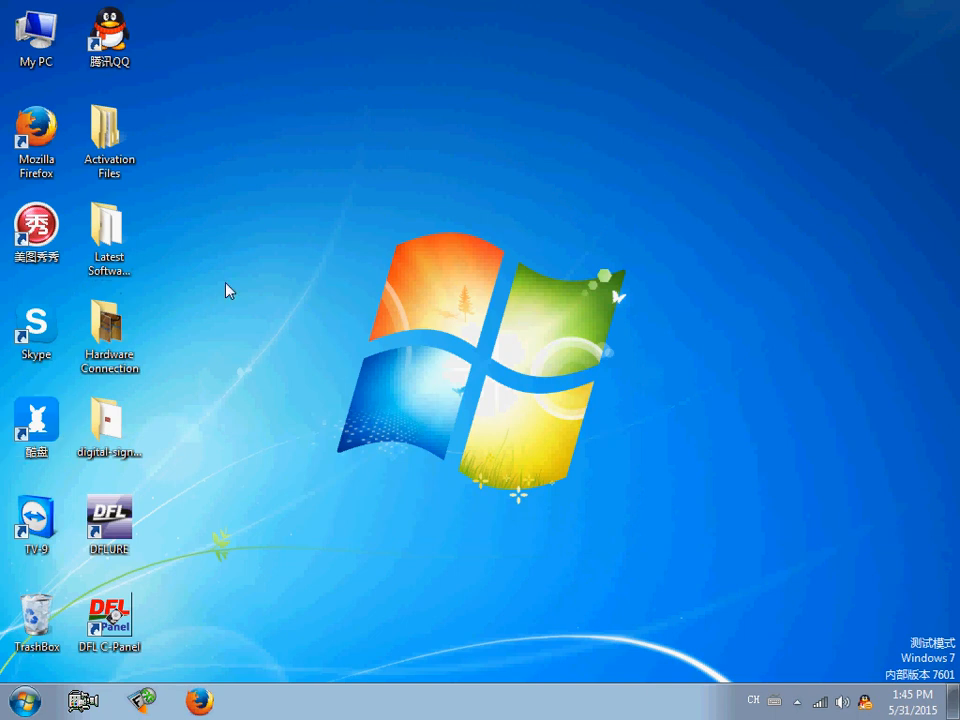
pyautogui.moveTo(305, 305)
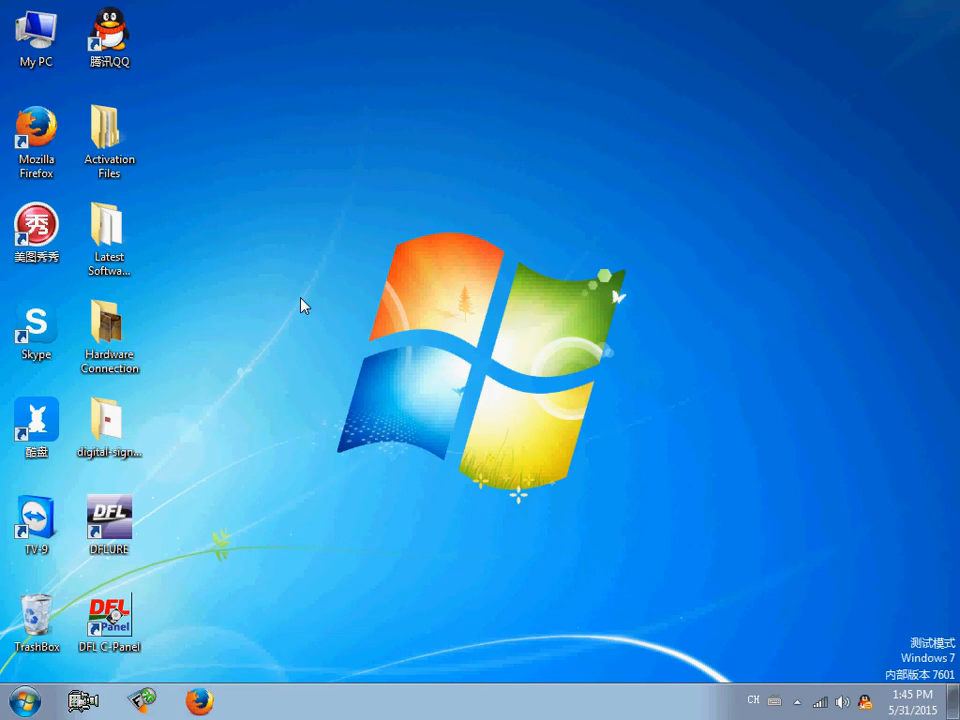
pyautogui.moveTo(306, 311)
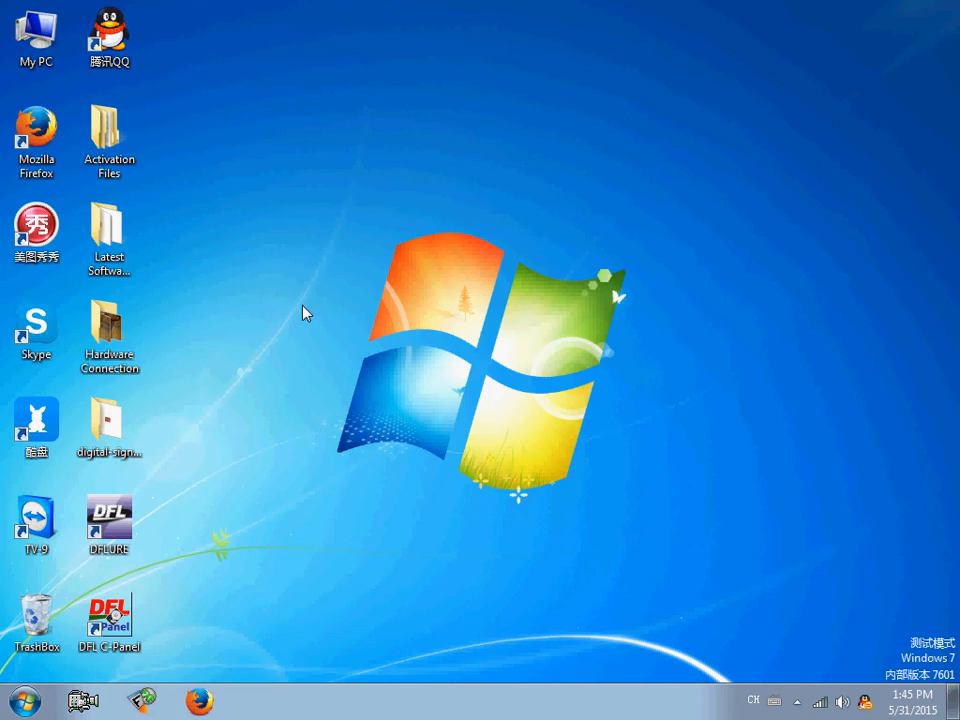
# Step: Open Device Manager from My PC and select the Unknown device and USB Serial Port
pyautogui.rightClick(33, 27)
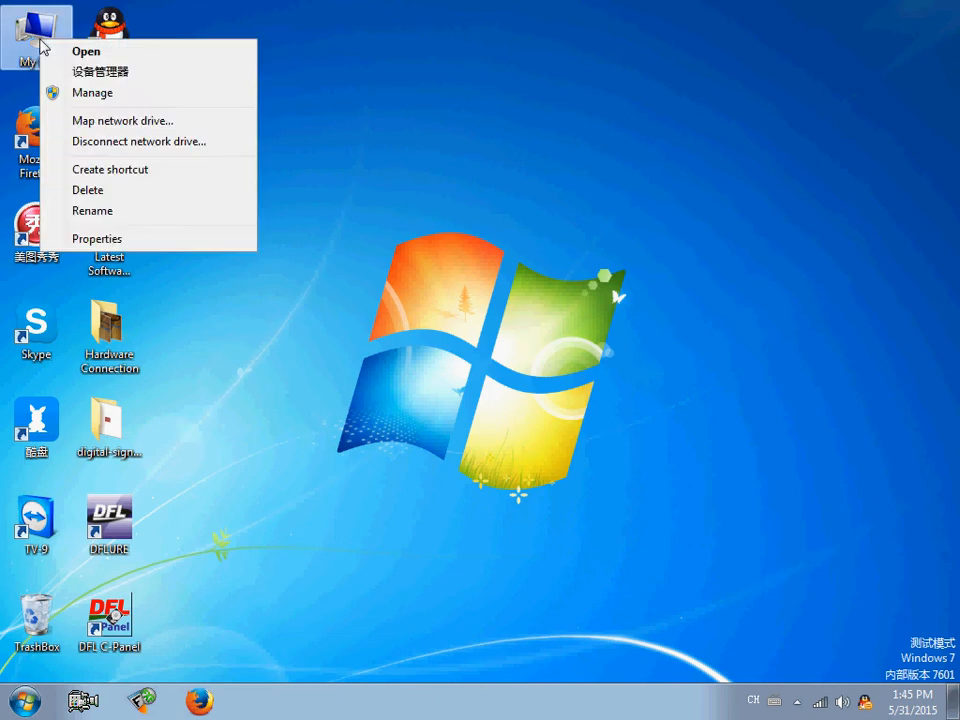
pyautogui.click(100, 71)
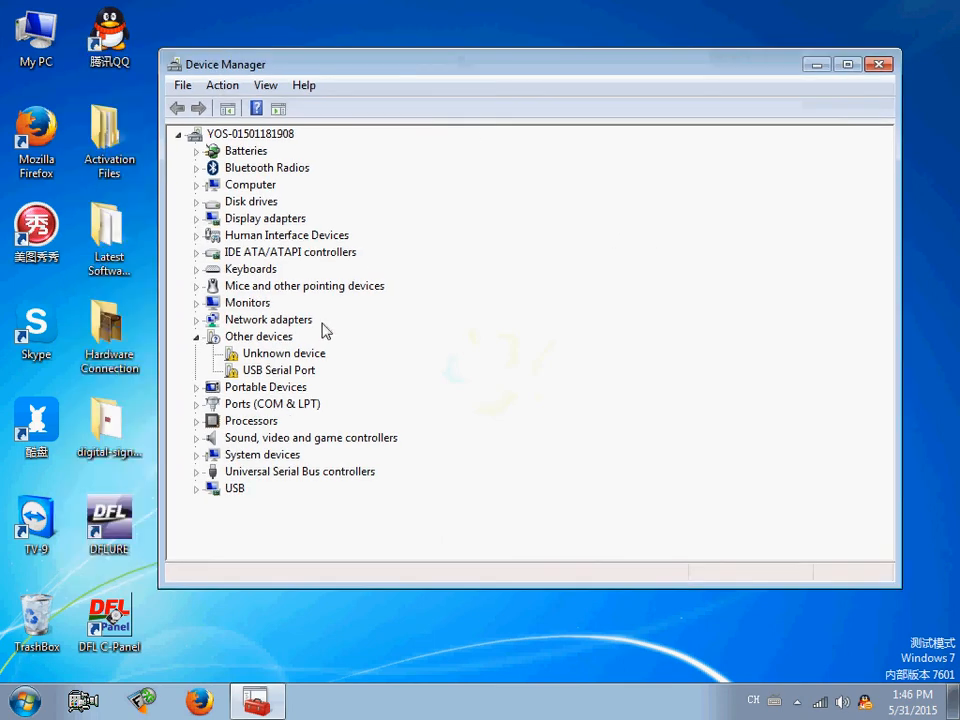
pyautogui.moveTo(267, 348)
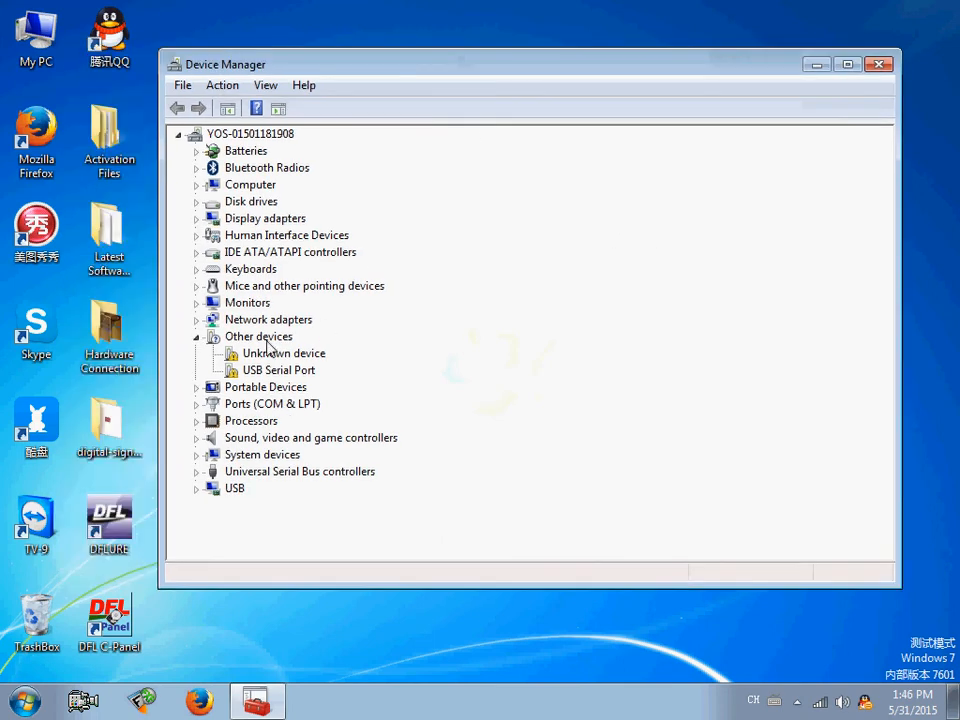
pyautogui.click(283, 353)
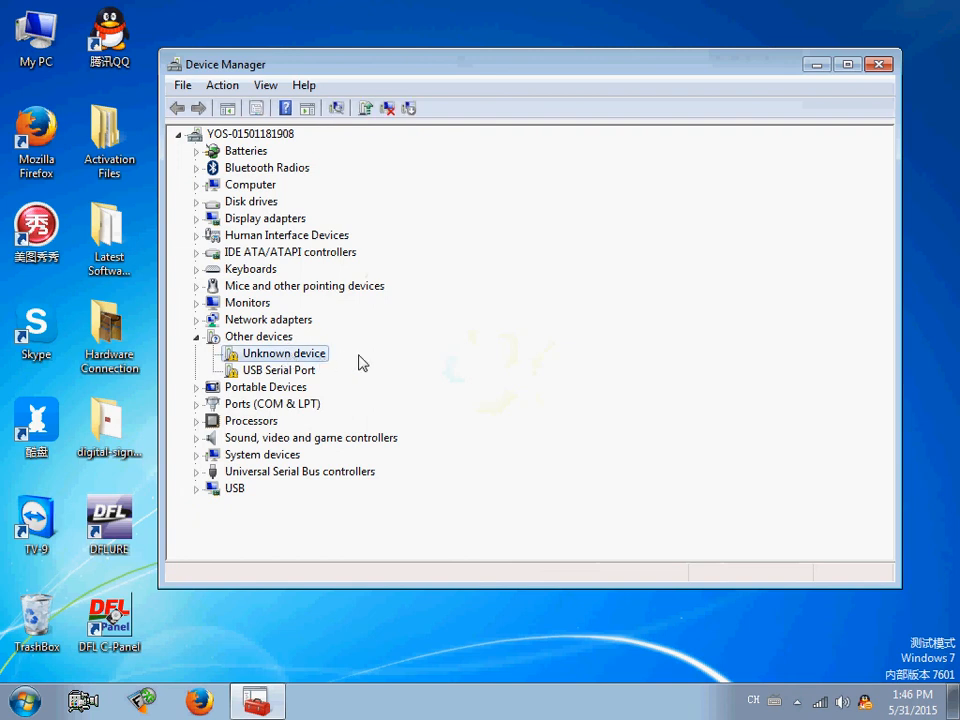
pyautogui.click(278, 370)
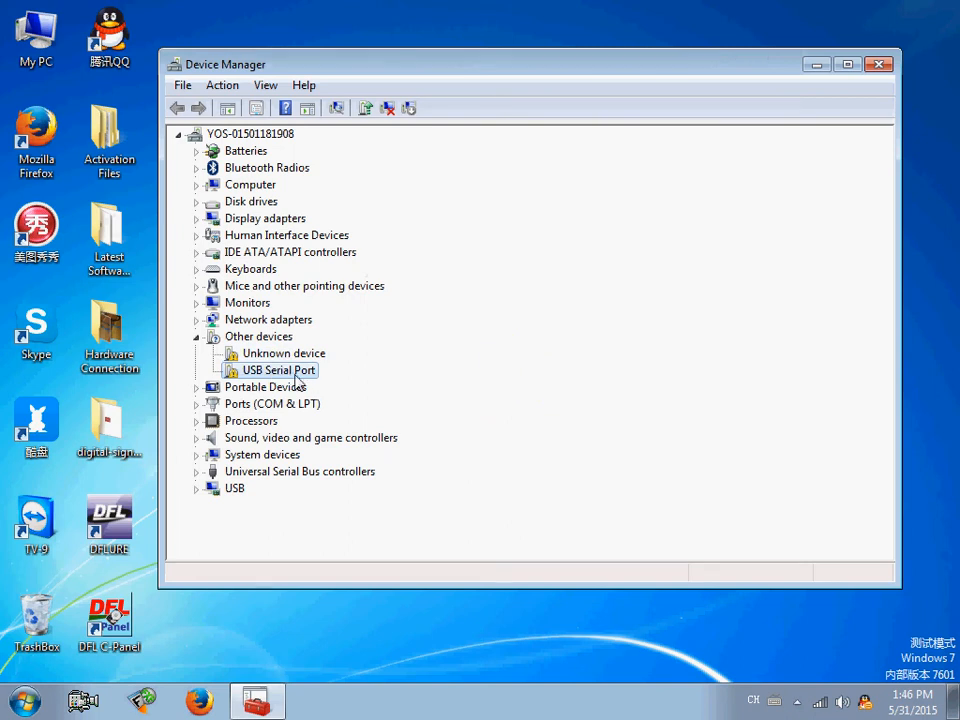
# Step: Update the Unknown device's driver, installing the unverified DFLKEY driver software anyway
pyautogui.rightClick(283, 353)
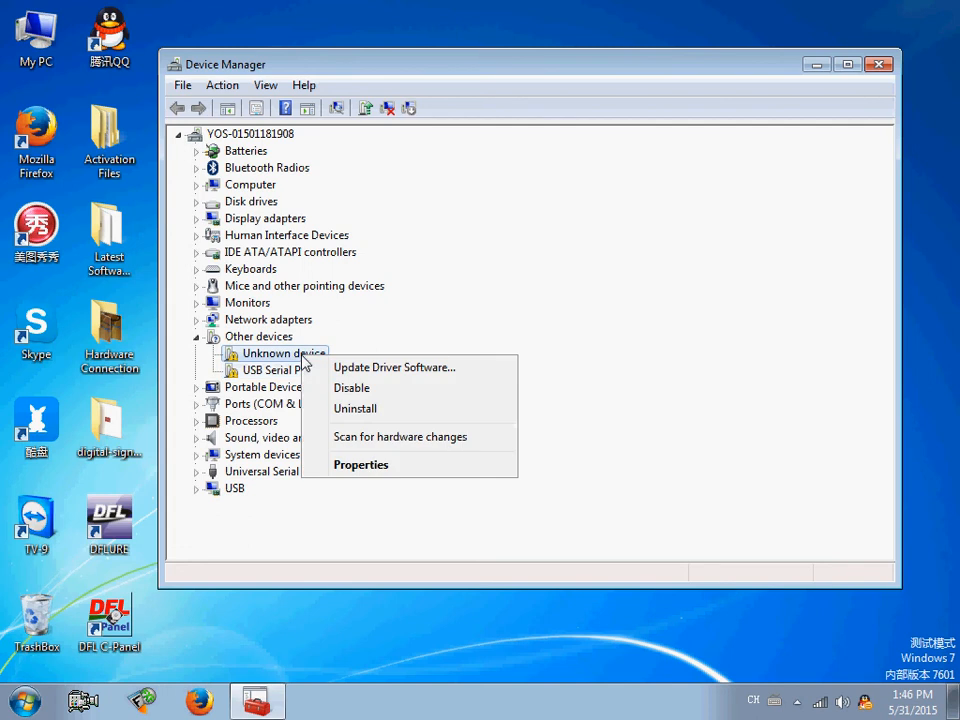
pyautogui.moveTo(393, 367)
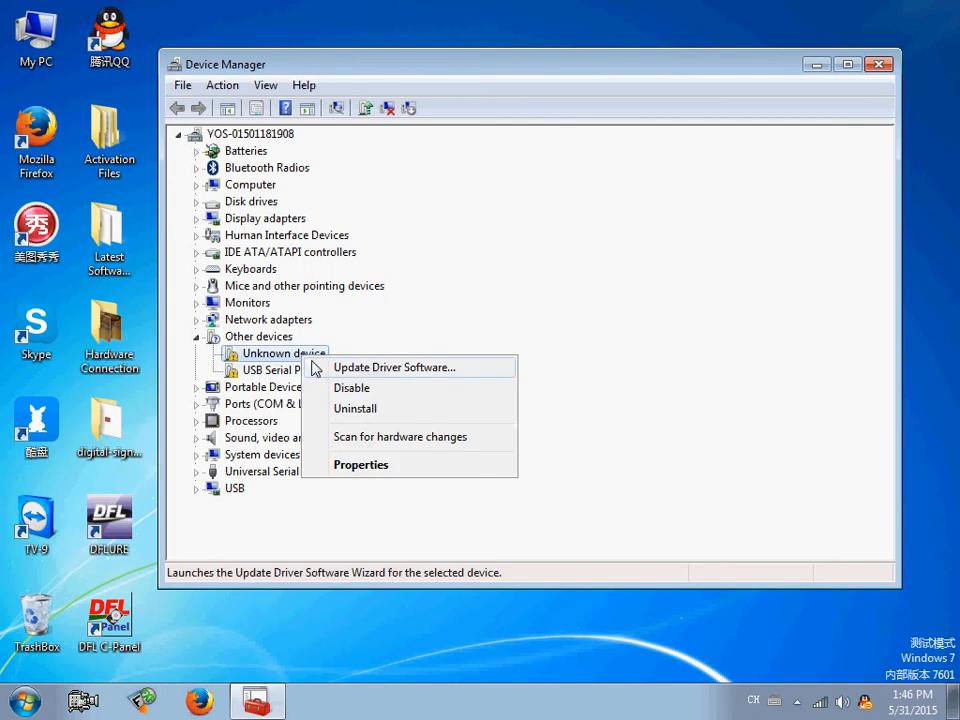
pyautogui.click(393, 367)
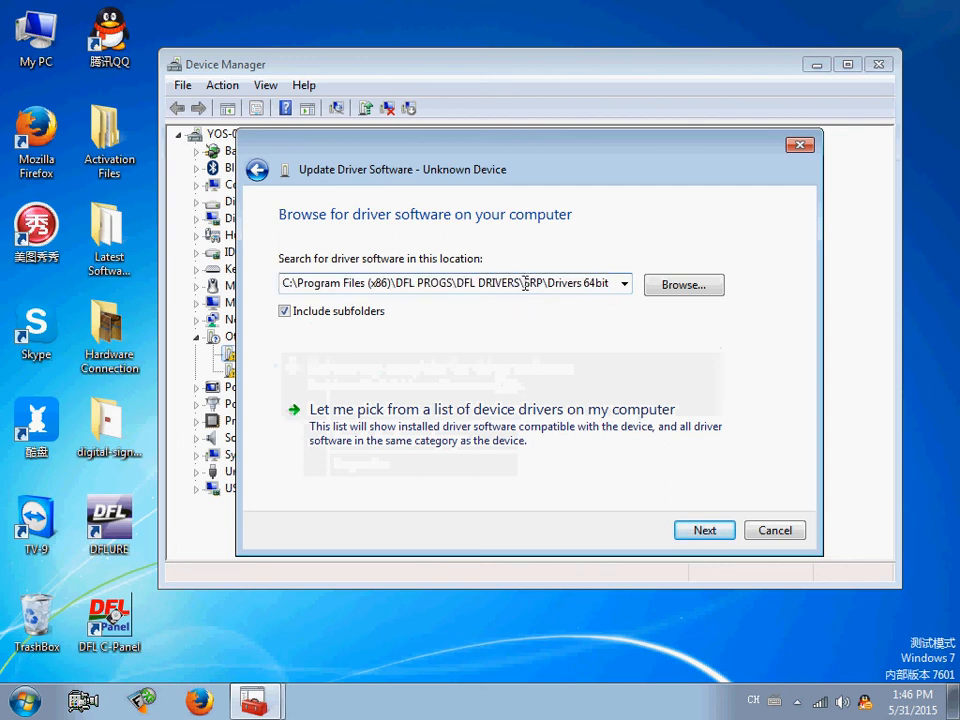
pyautogui.click(704, 530)
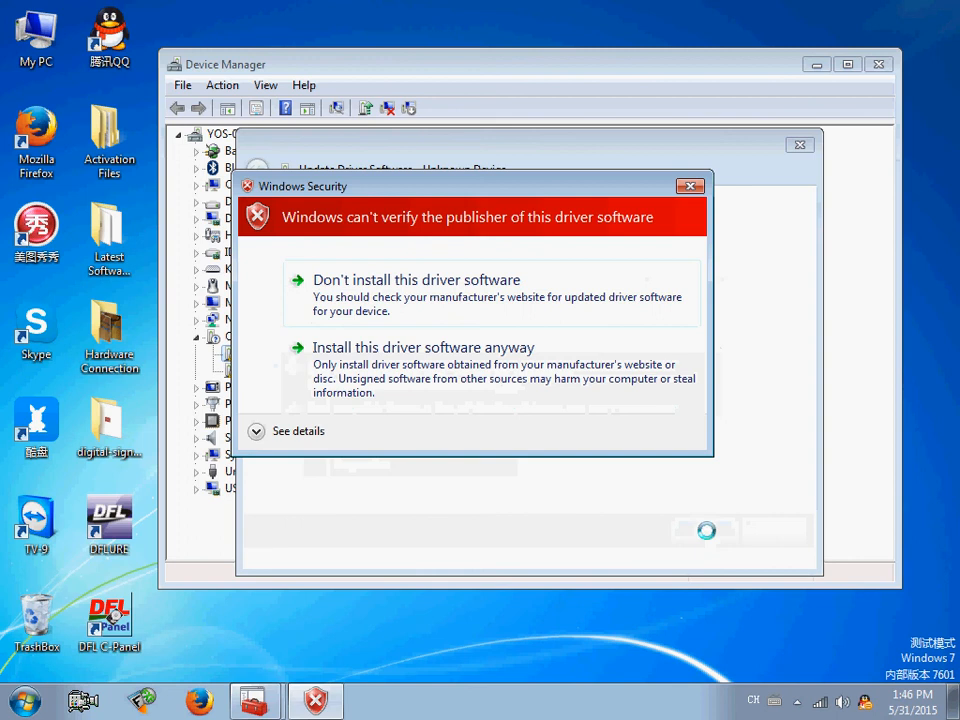
pyautogui.click(423, 347)
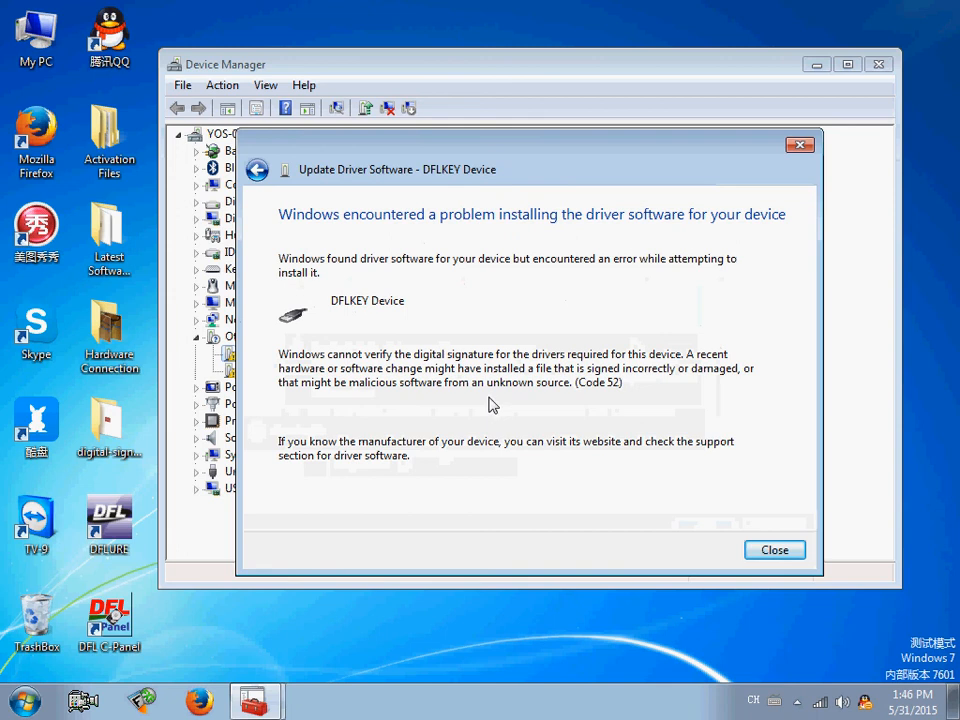
pyautogui.moveTo(582, 319)
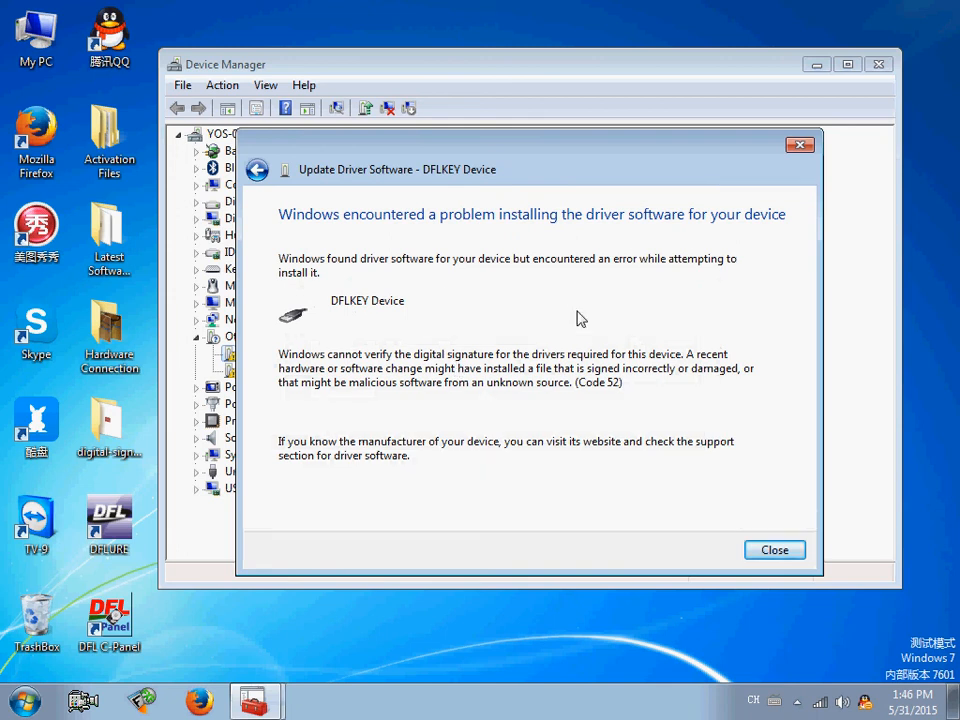
pyautogui.moveTo(450, 380)
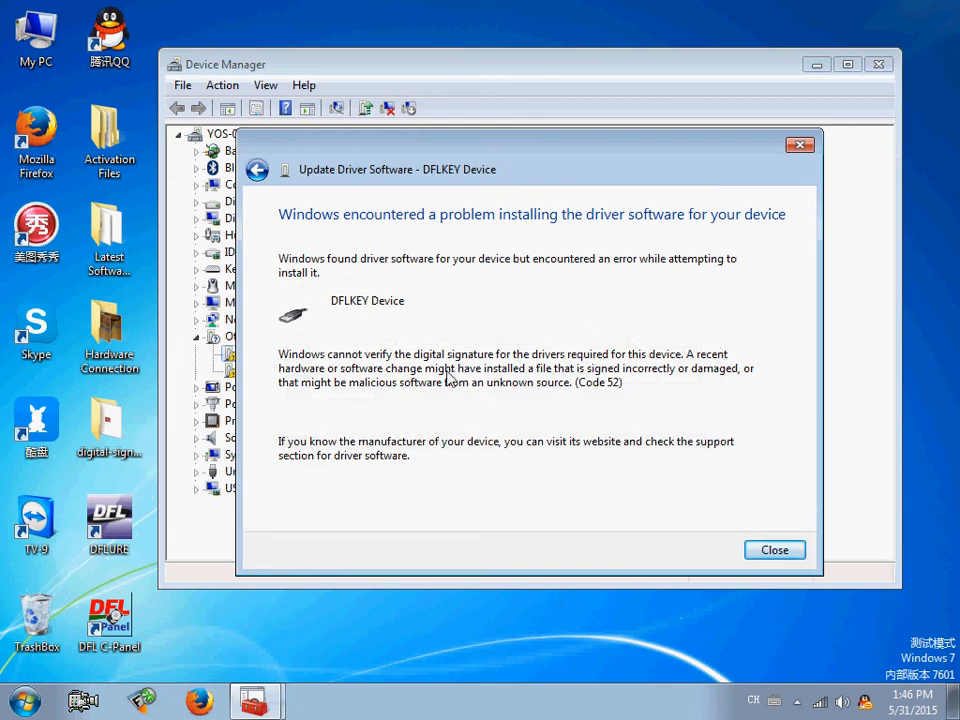
pyautogui.moveTo(493, 362)
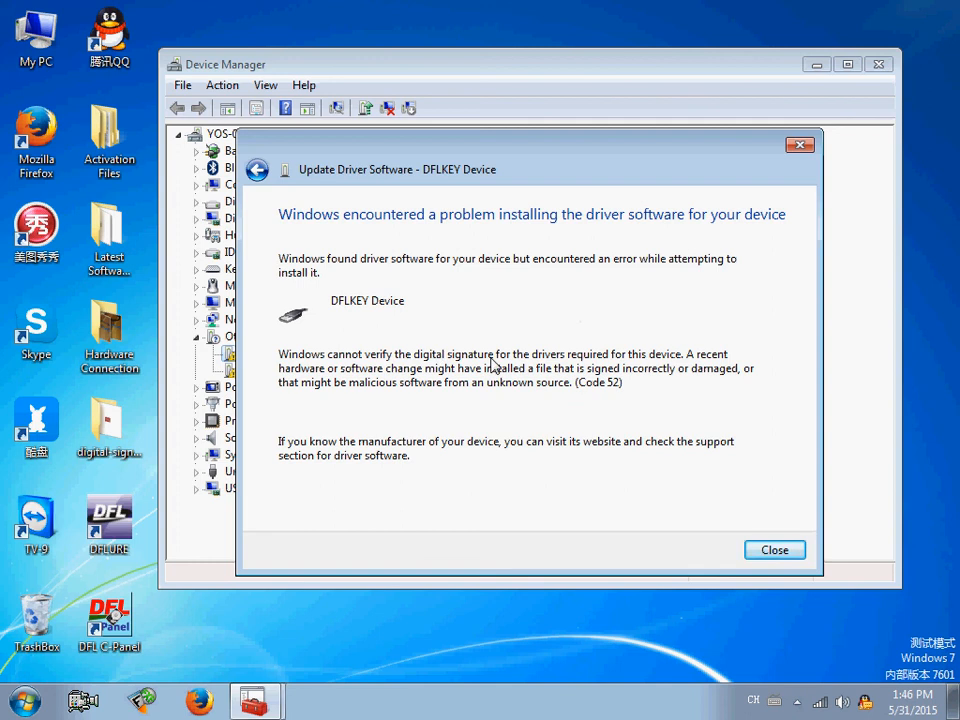
pyautogui.moveTo(555, 402)
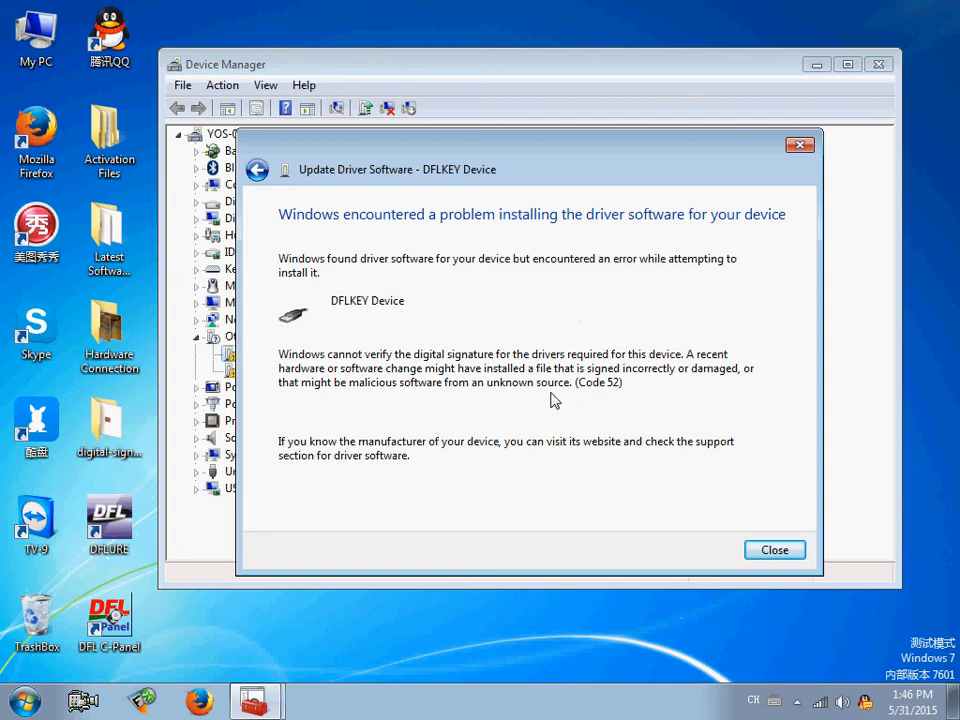
pyautogui.moveTo(507, 415)
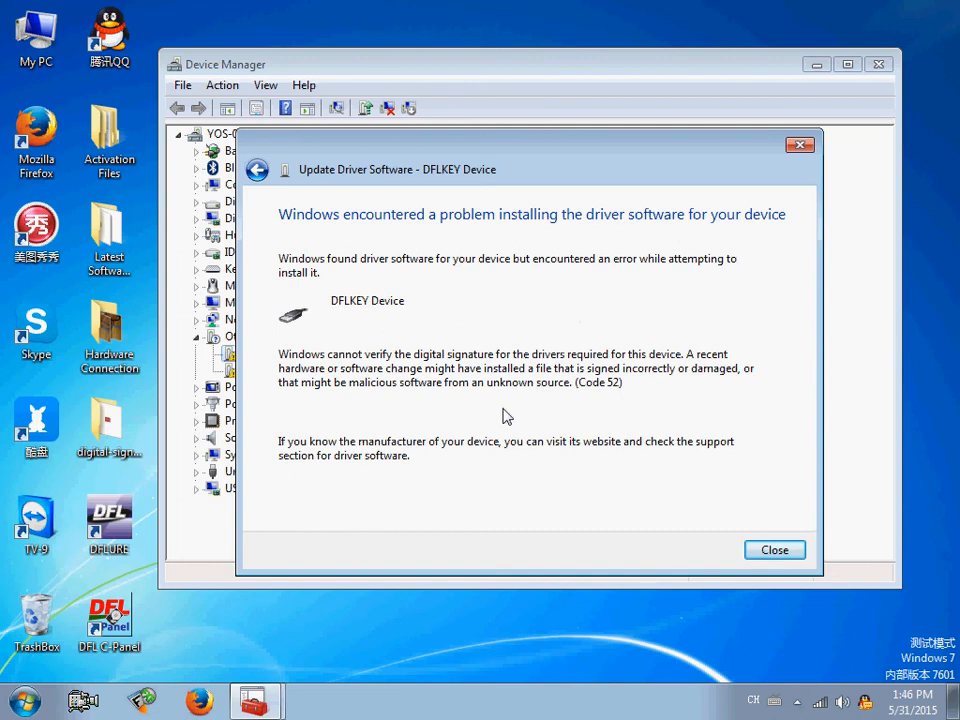
# Step: Close the DFLKEY driver error and bring up the DFL C-Panel shortcut's context menu
pyautogui.click(774, 550)
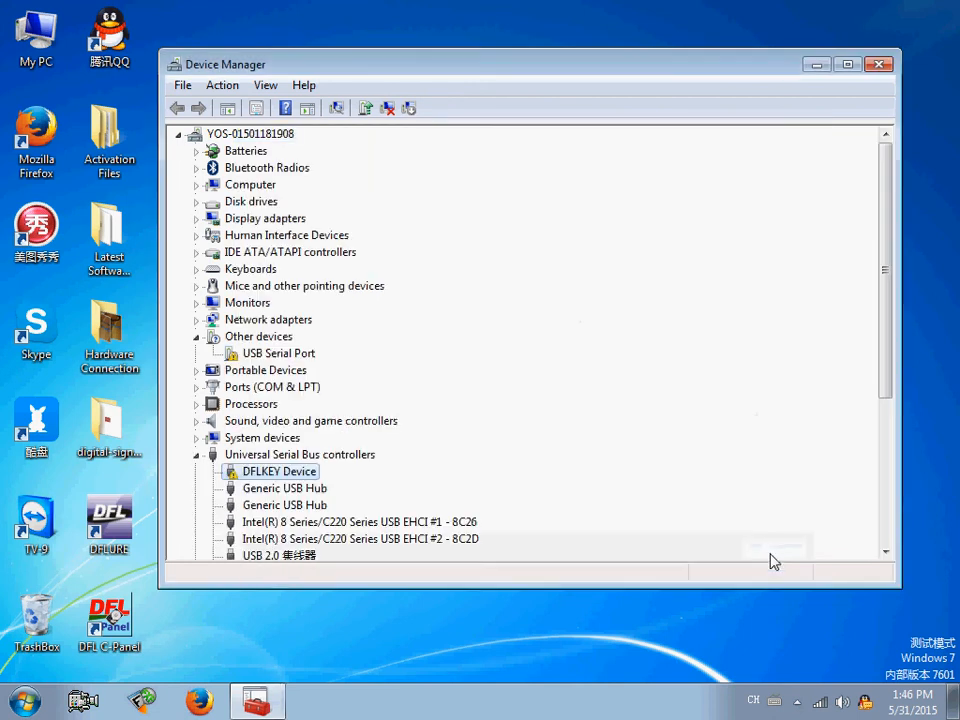
pyautogui.scroll(-3)
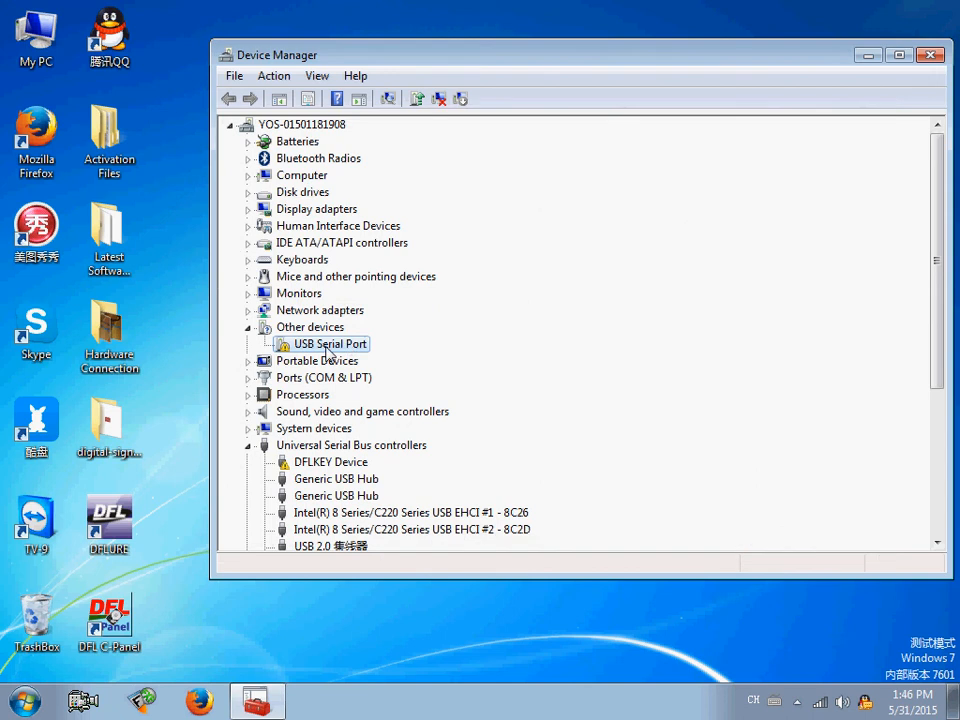
pyautogui.moveTo(338, 350)
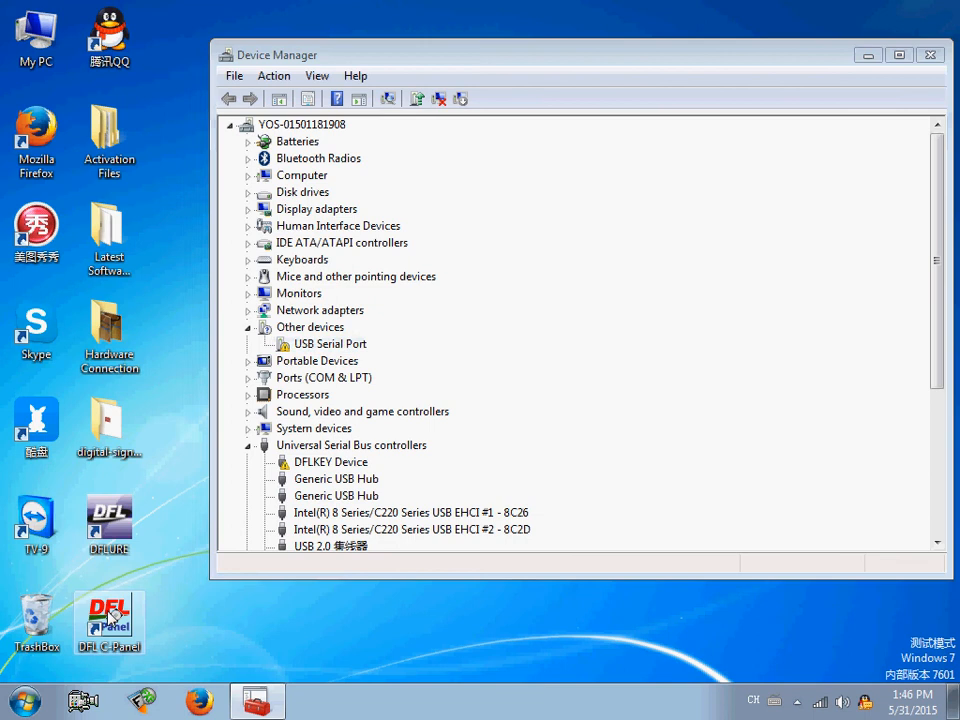
pyautogui.rightClick(108, 620)
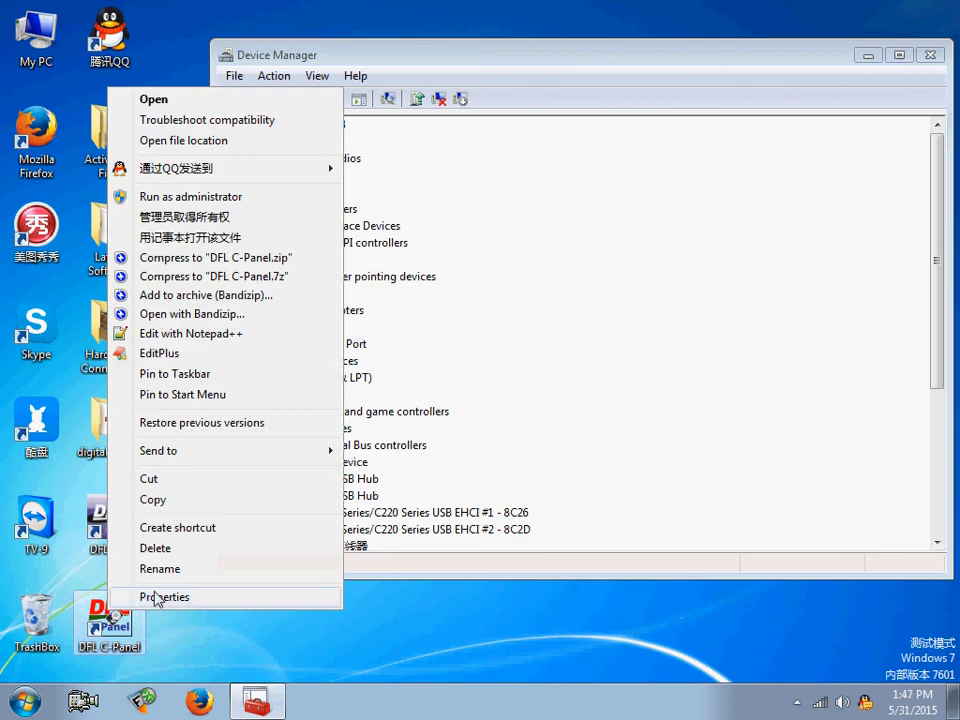
# Step: Open DFL C-Panel's file location and browse into DFL DRIVERS\FT232RL COM Drivers
pyautogui.click(164, 597)
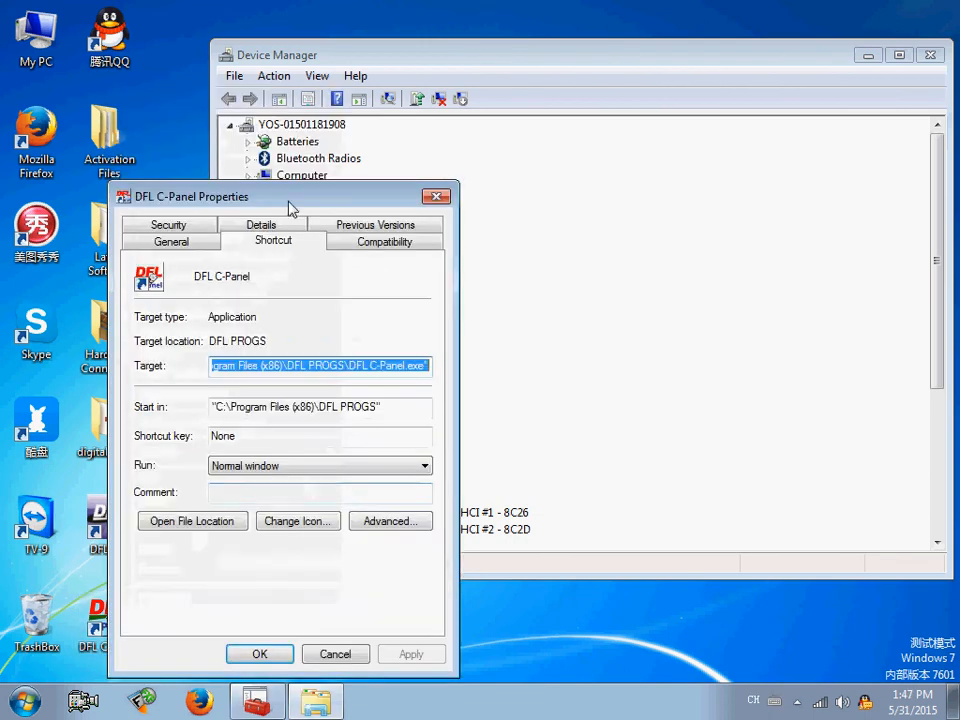
pyautogui.click(192, 521)
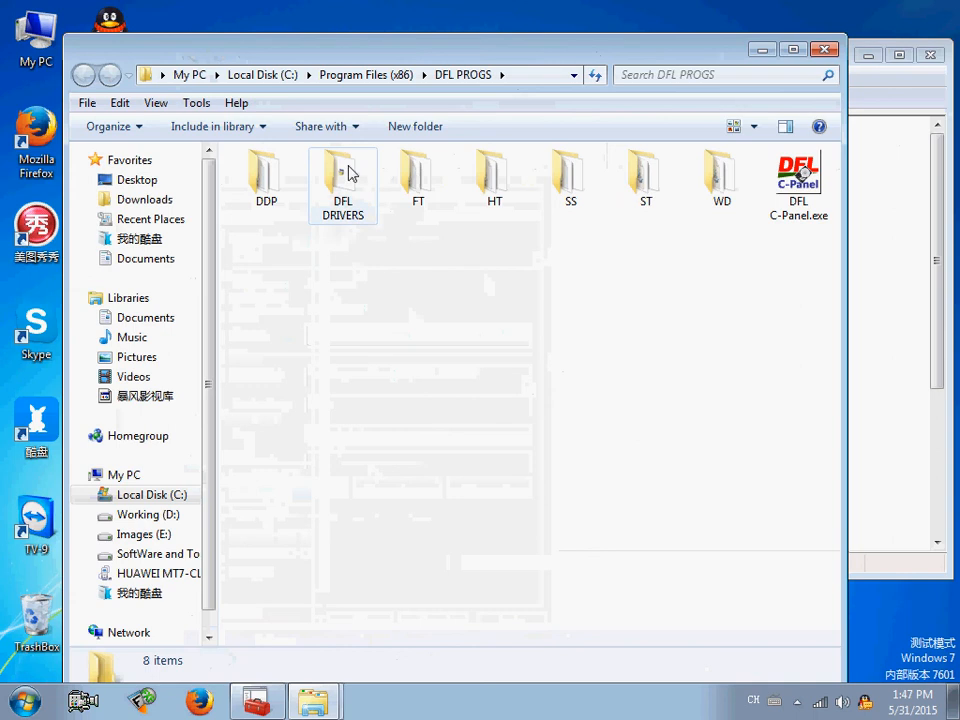
pyautogui.doubleClick(342, 170)
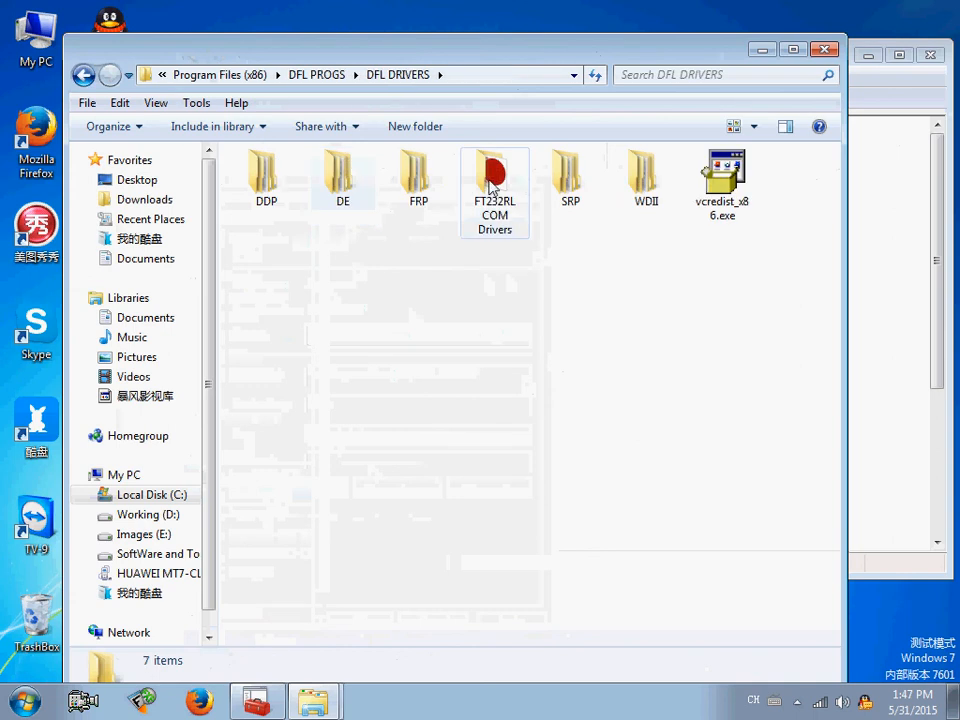
pyautogui.click(494, 180)
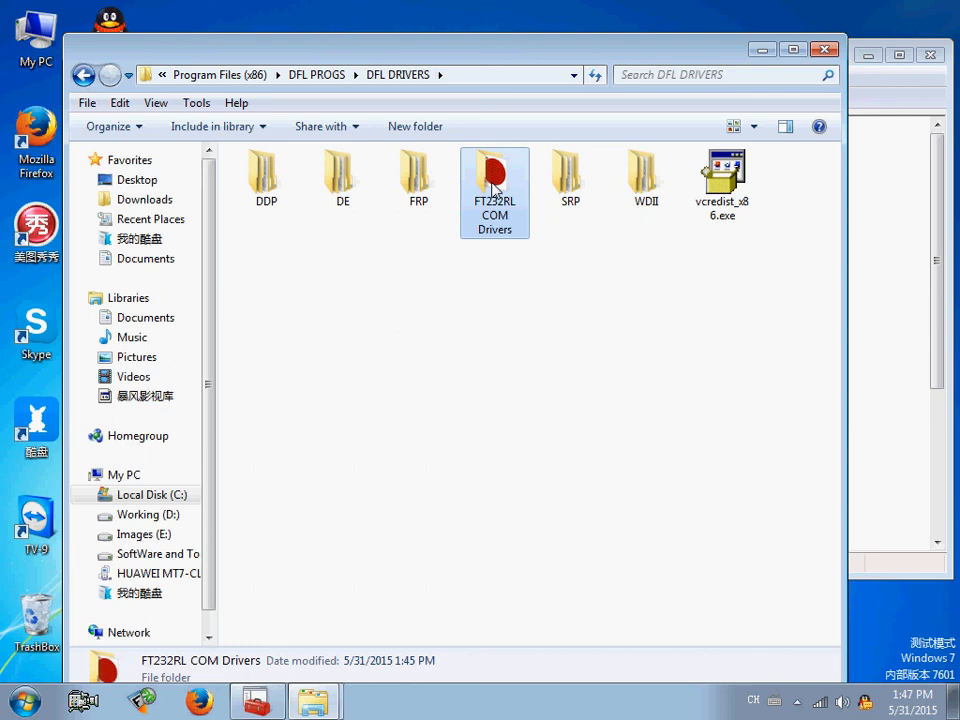
pyautogui.doubleClick(494, 180)
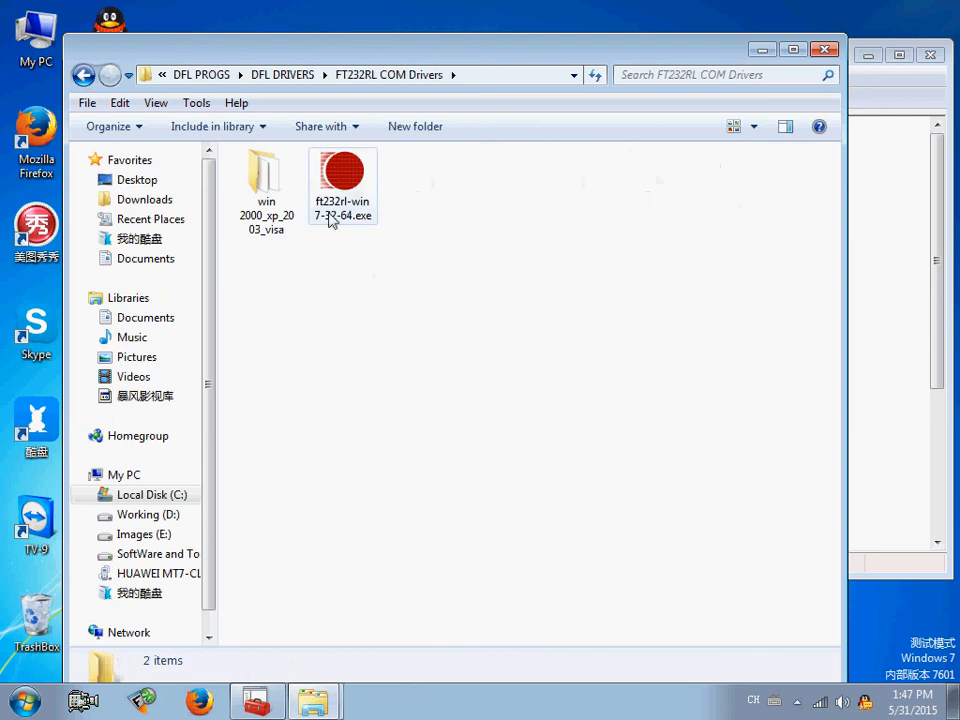
# Step: Run ft232rl-win7-32-64.exe to install the COM port driver, then close the folder window
pyautogui.doubleClick(342, 175)
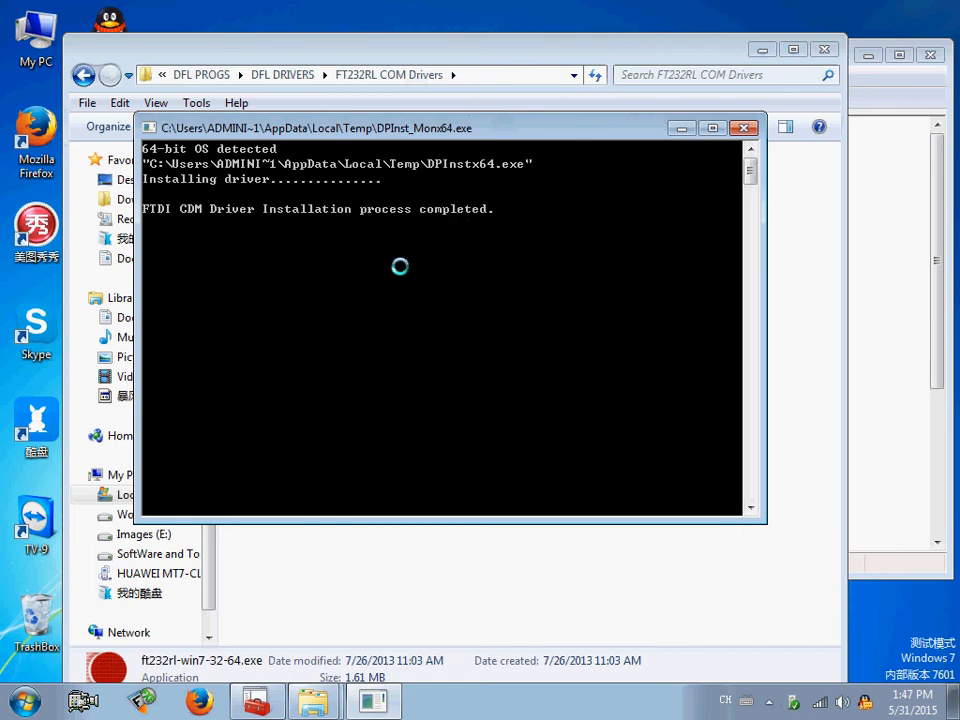
pyautogui.click(739, 128)
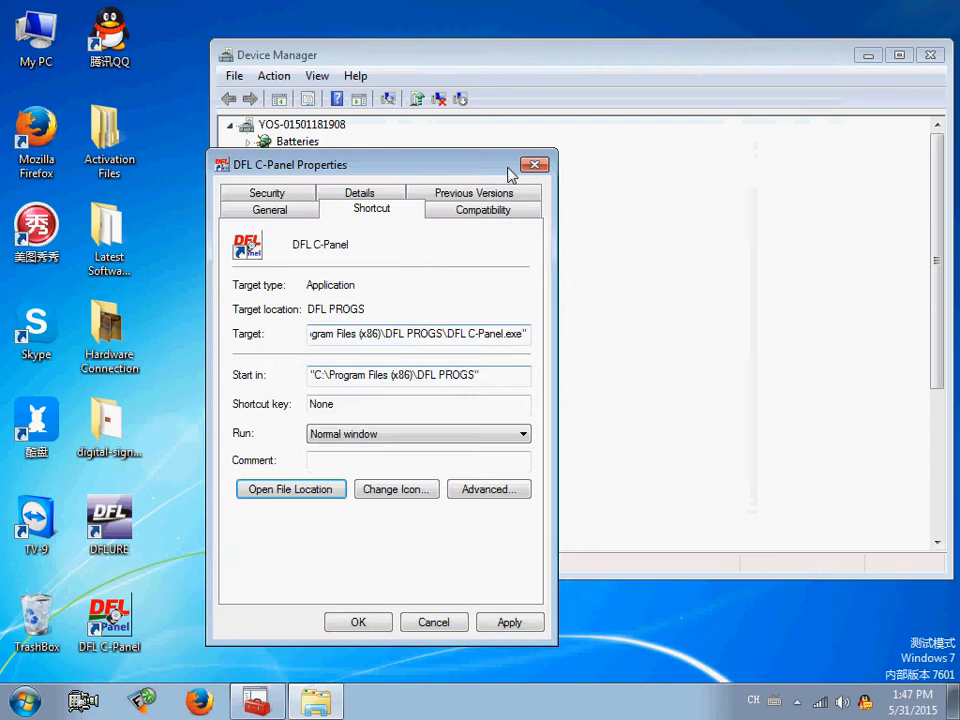
# Step: Close DFL C-Panel Properties and scroll Device Manager to USB Serial Port (COM9)
pyautogui.click(534, 164)
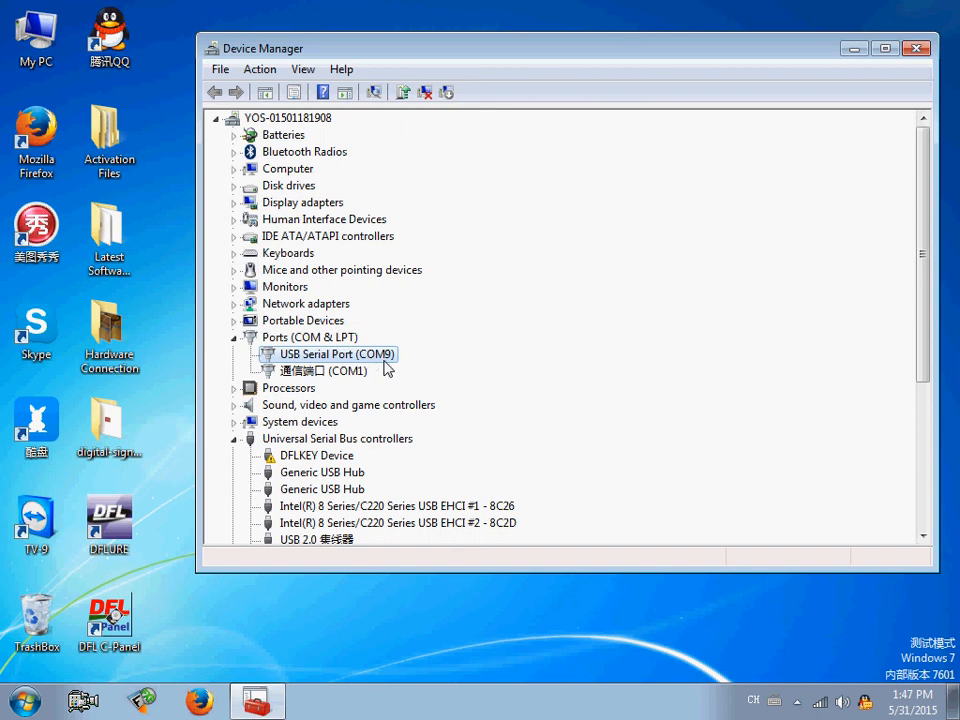
pyautogui.moveTo(374, 369)
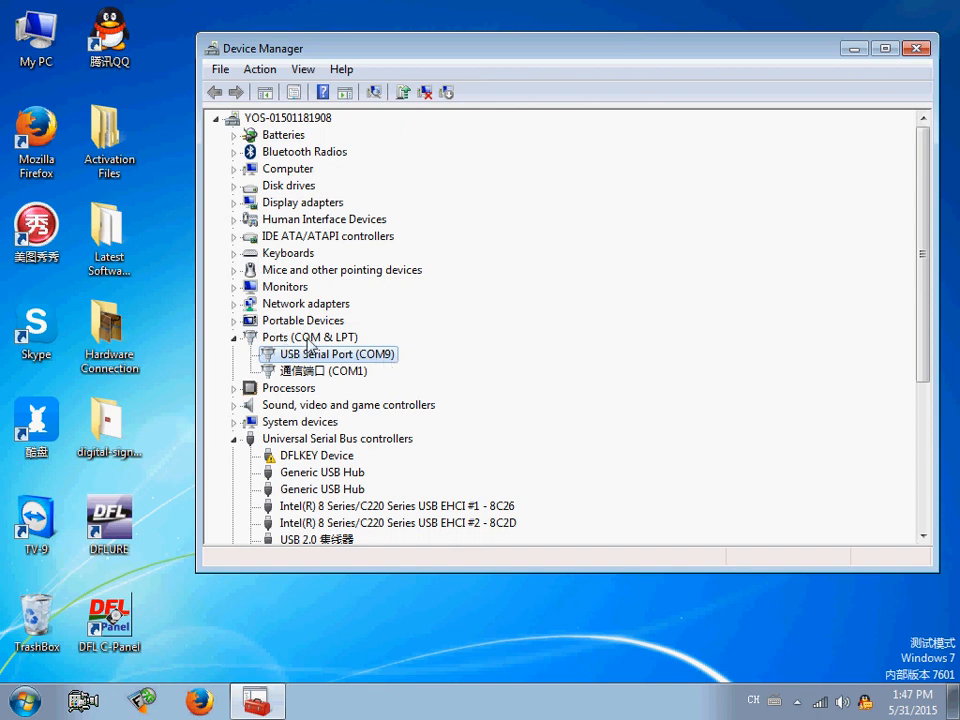
pyautogui.scroll(-3)
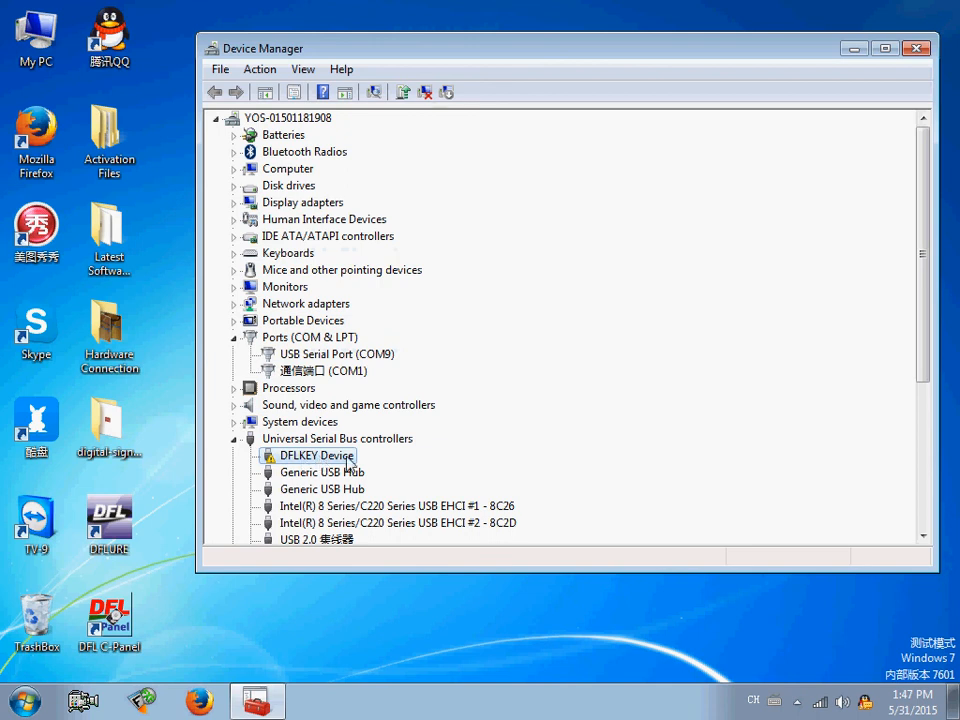
pyautogui.moveTo(137, 240)
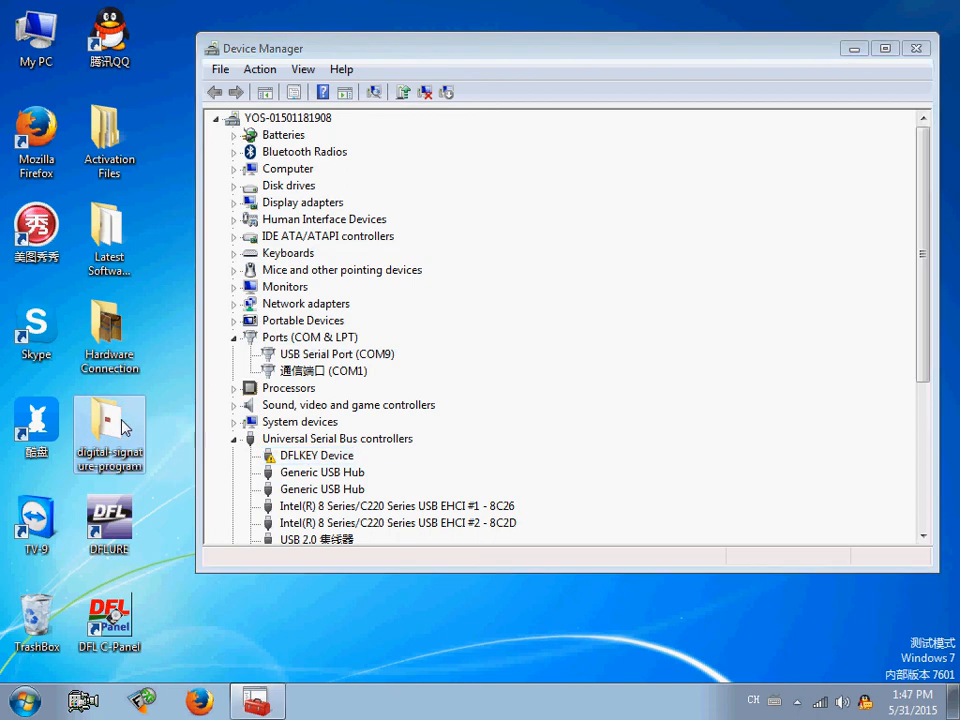
# Step: Launch digital-signature-program.exe and choose 'Sign a System File' in the overrider
pyautogui.doubleClick(109, 425)
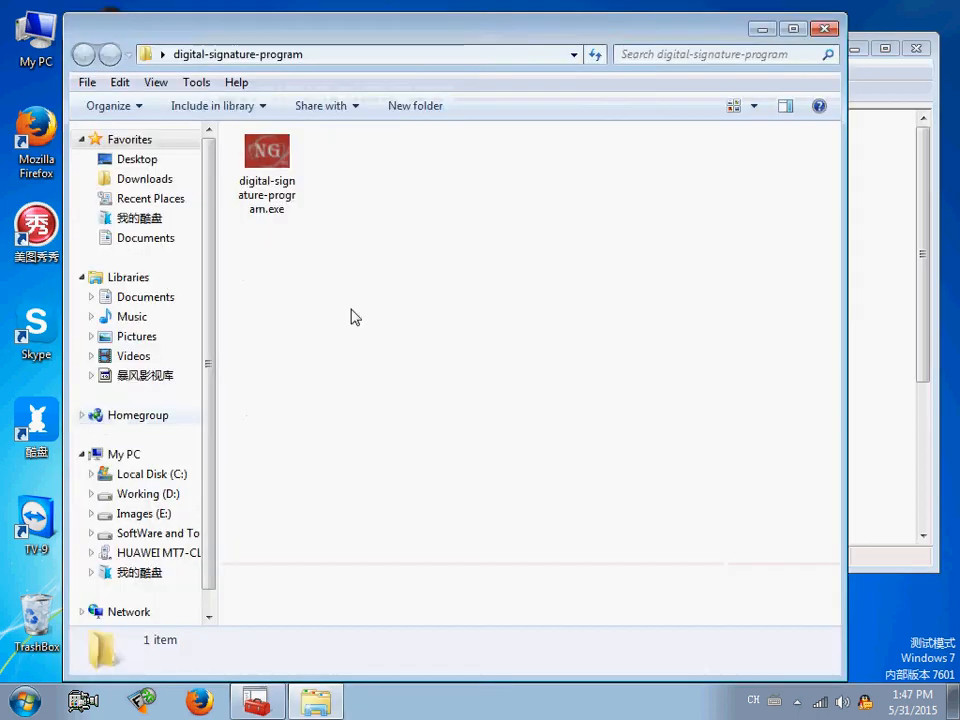
pyautogui.click(266, 165)
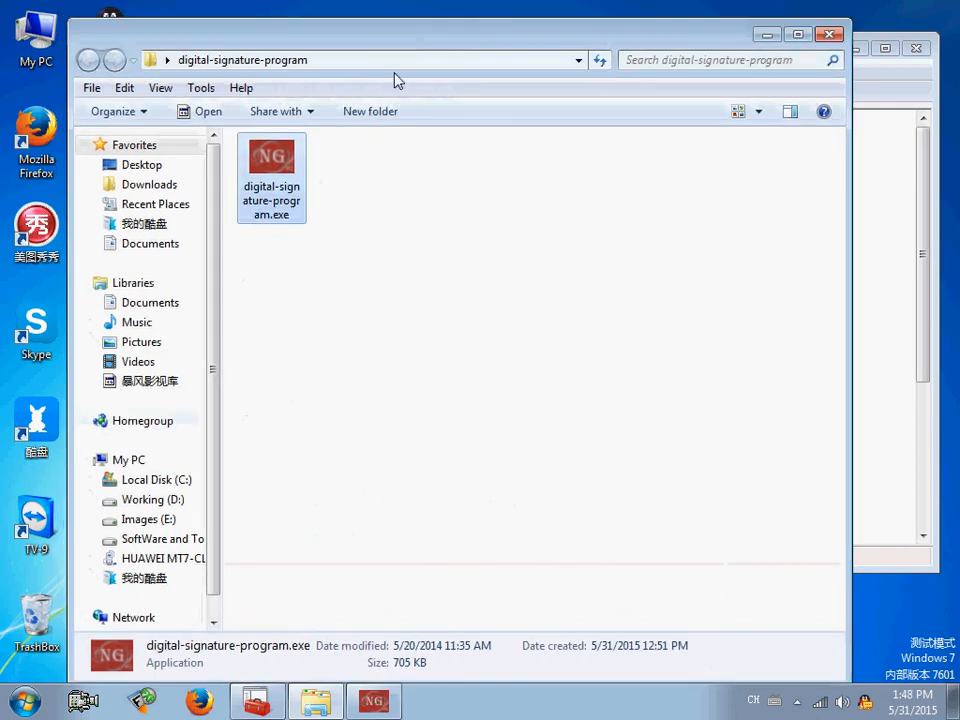
pyautogui.doubleClick(271, 160)
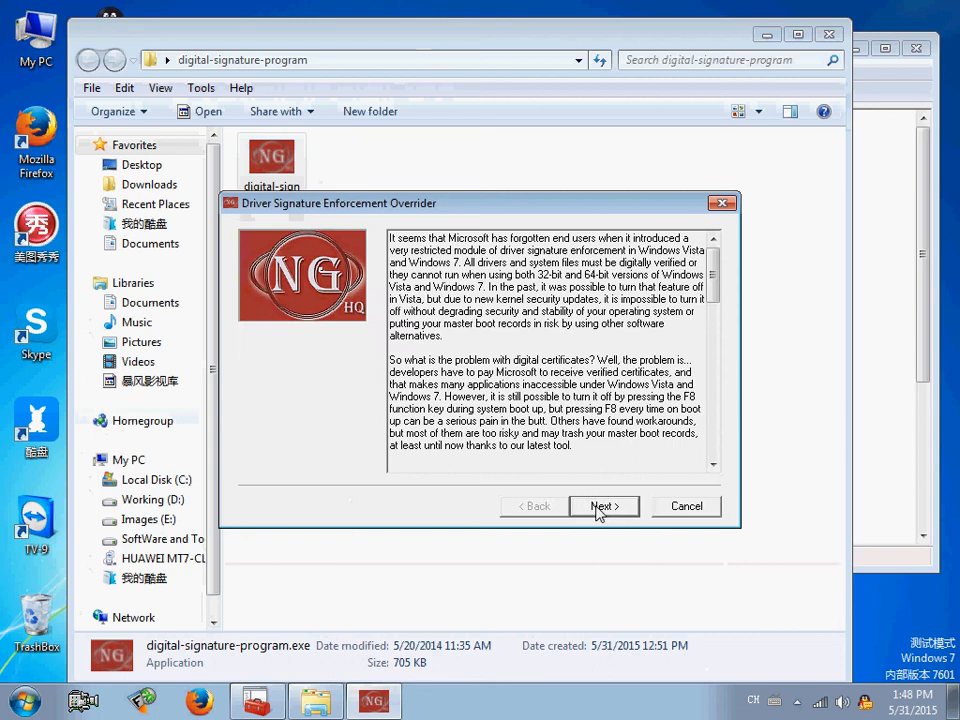
pyautogui.click(603, 506)
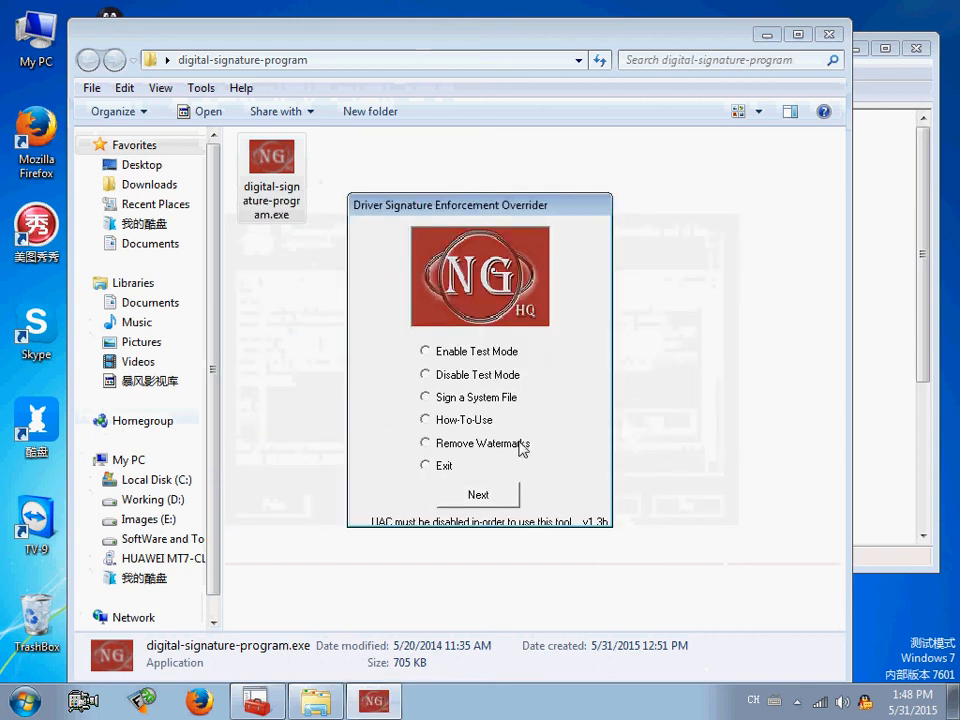
pyautogui.click(424, 397)
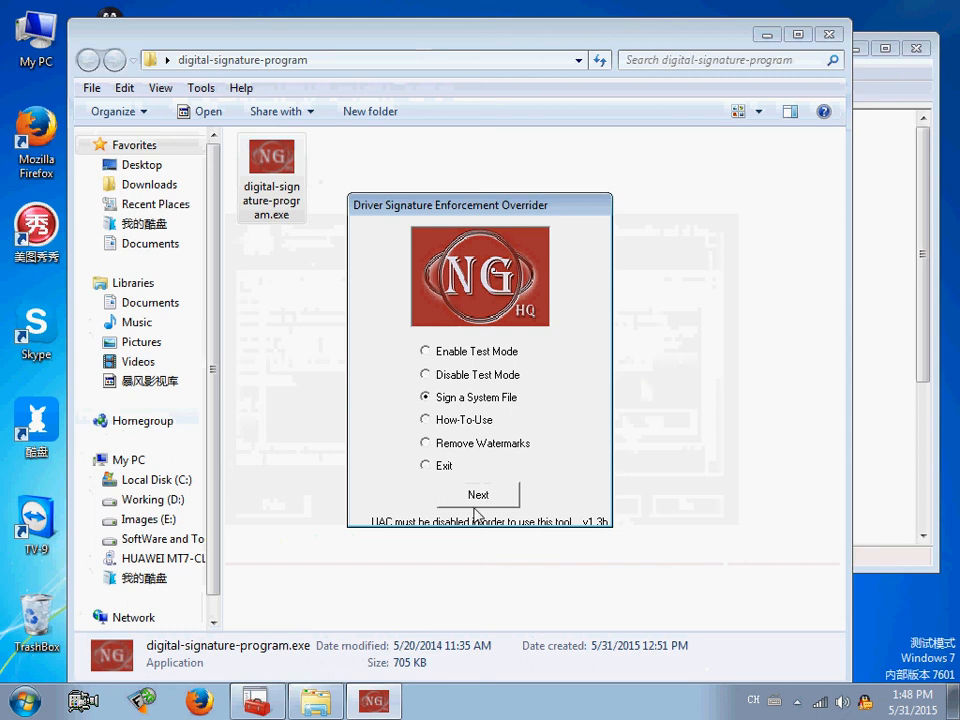
pyautogui.click(478, 494)
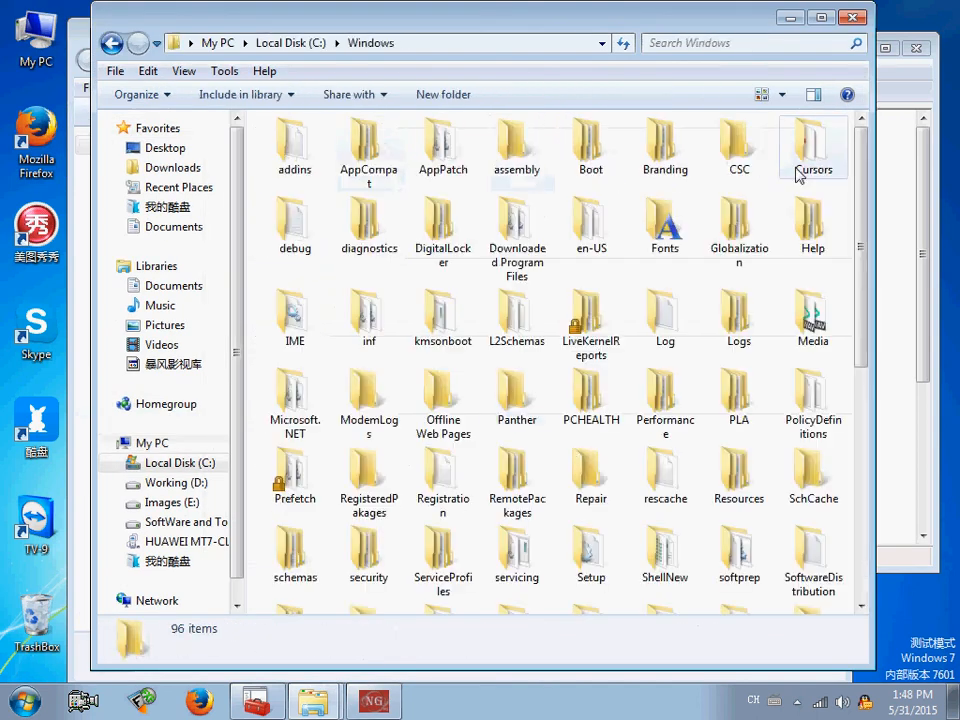
# Step: Enter C:\Windows\System32\drivers\ in the filename prompt and locate DFLKEY.sys there
pyautogui.scroll(-3)
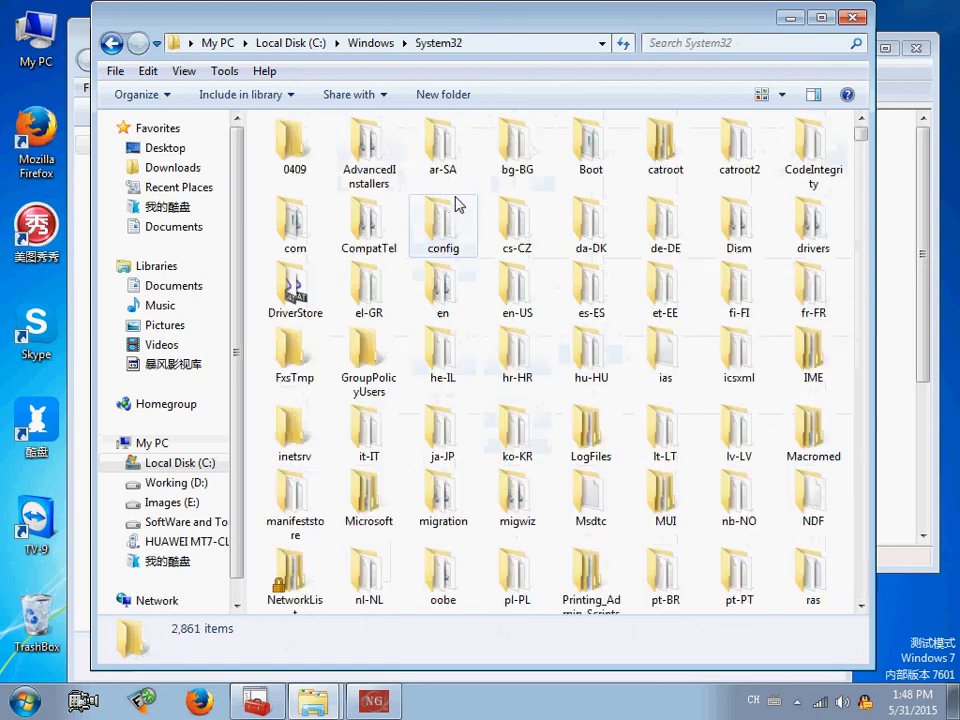
pyautogui.doubleClick(813, 220)
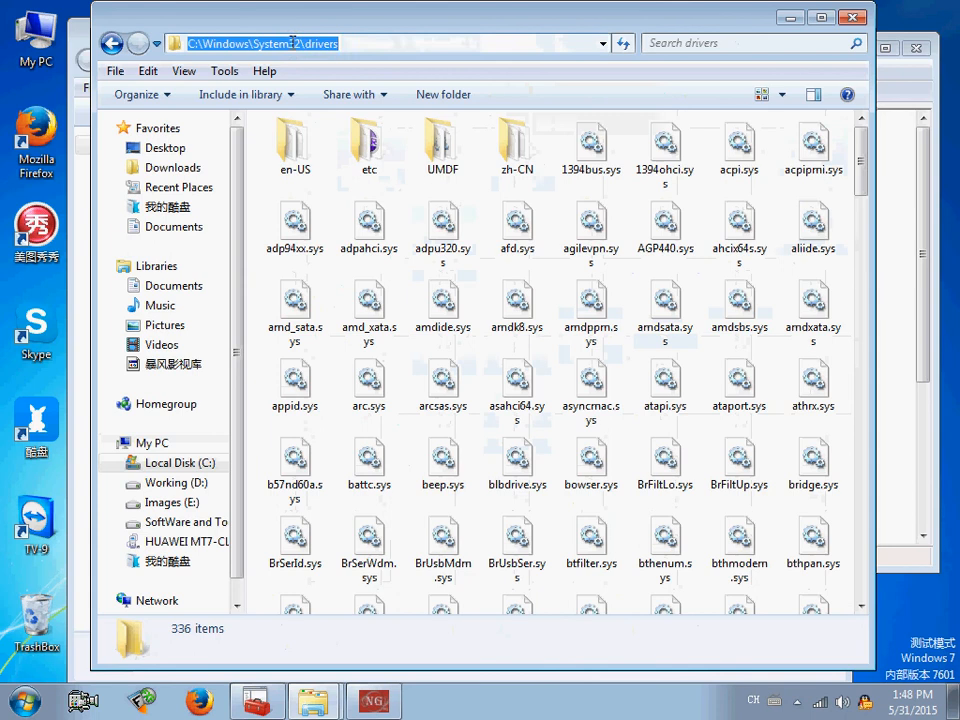
pyautogui.moveTo(344, 113)
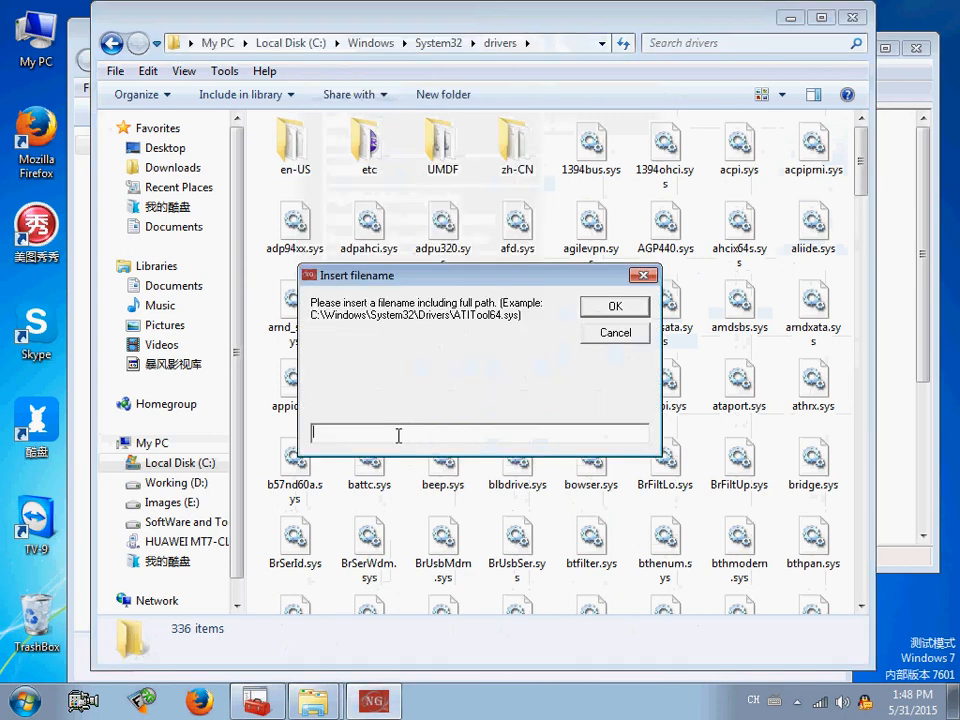
pyautogui.write('C:\\Windows\\System32\\drivers\\')
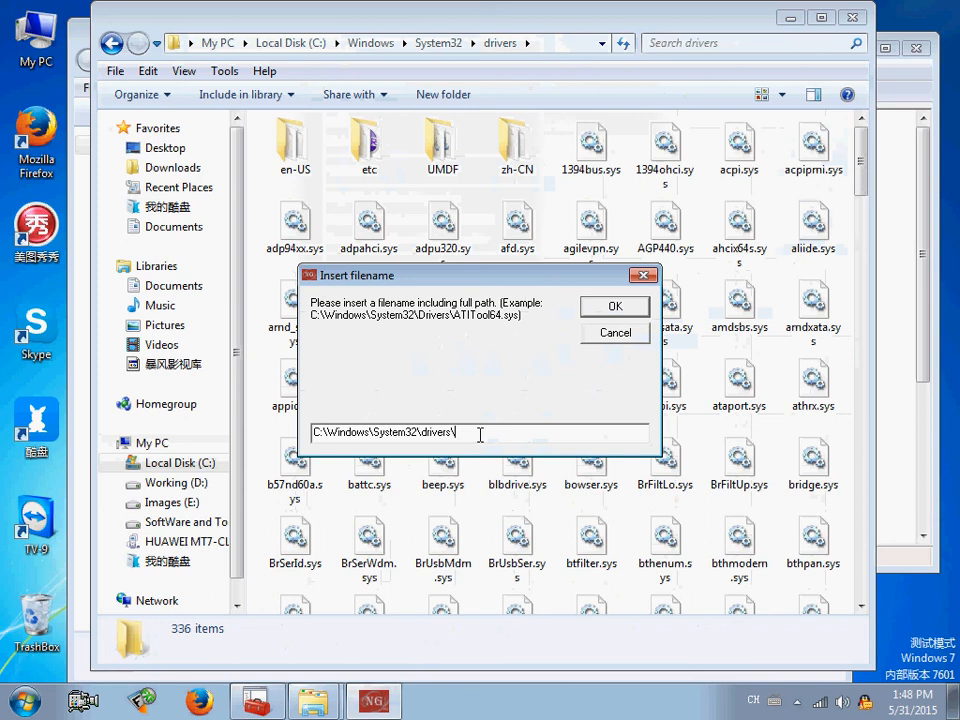
pyautogui.click(750, 44)
pyautogui.write('dfl')
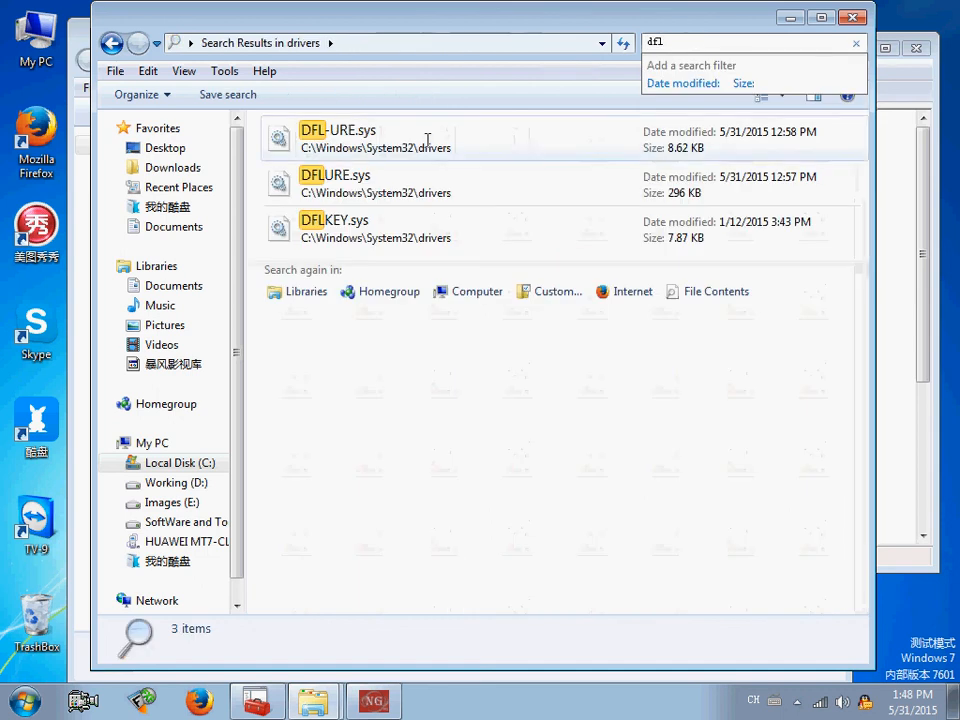
pyautogui.click(333, 255)
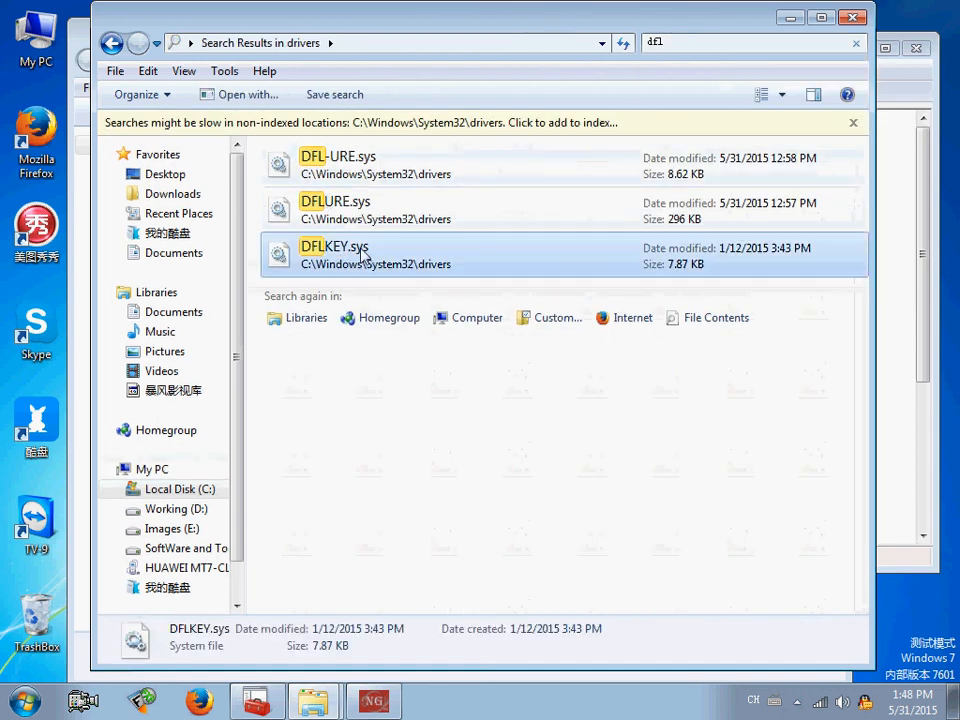
pyautogui.click(332, 246)
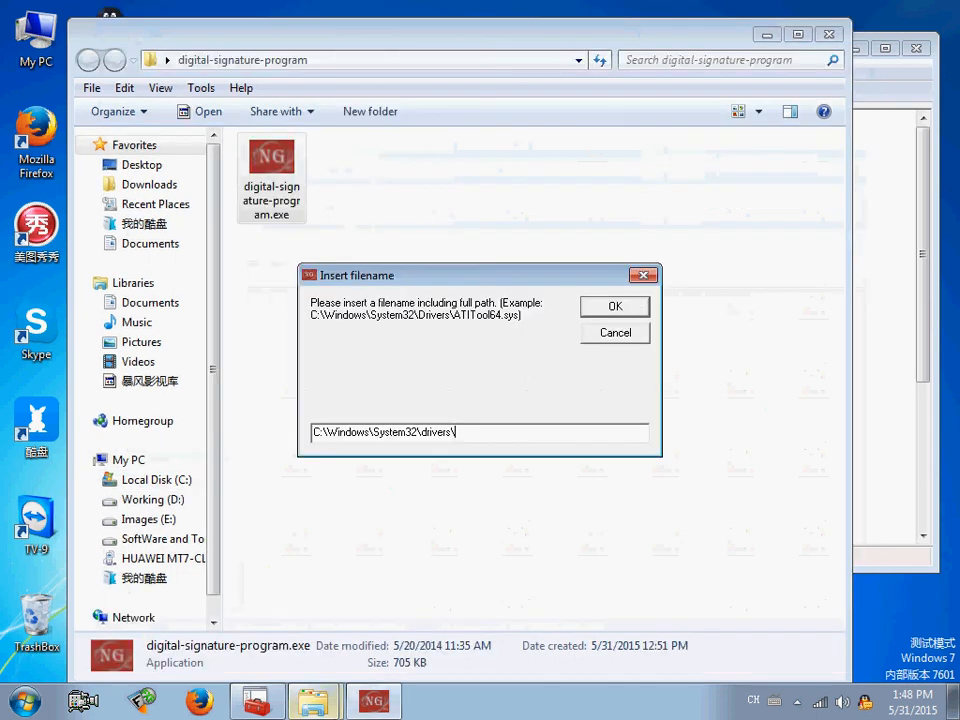
# Step: Sign C:\Windows\System32\drivers\DFLKEY.sys and acknowledge the Done! success message
pyautogui.write('DFLKEY.sys')
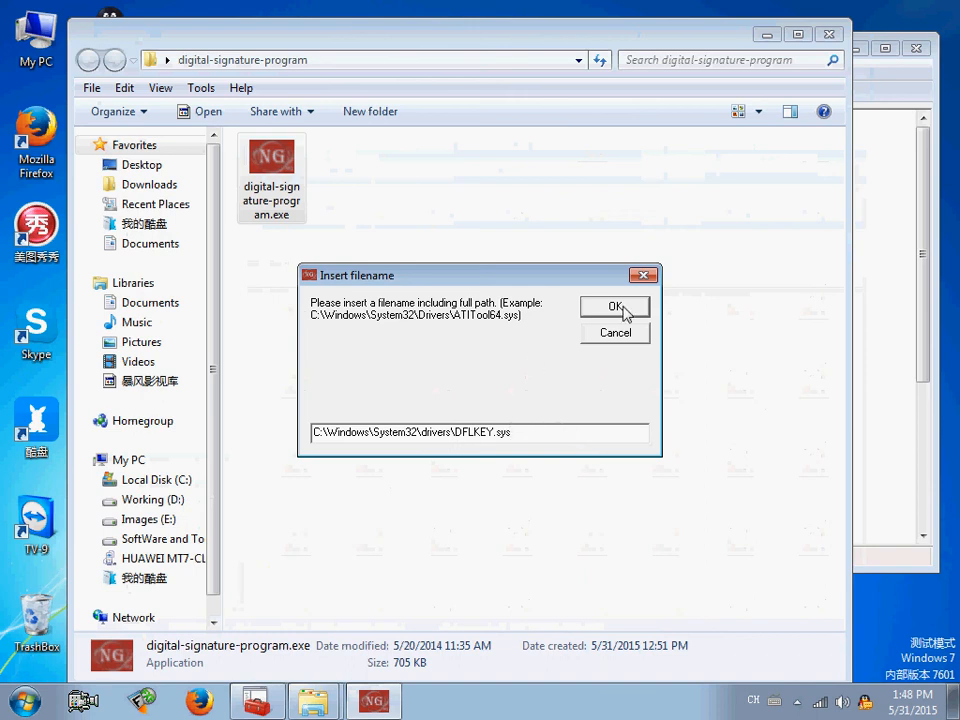
pyautogui.click(614, 306)
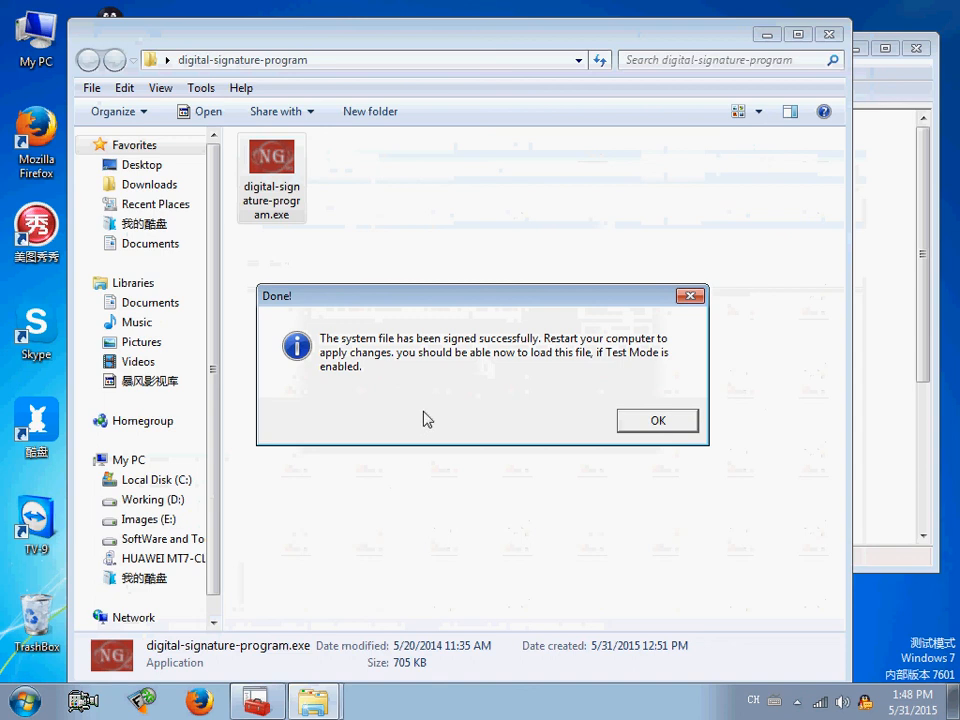
pyautogui.moveTo(442, 391)
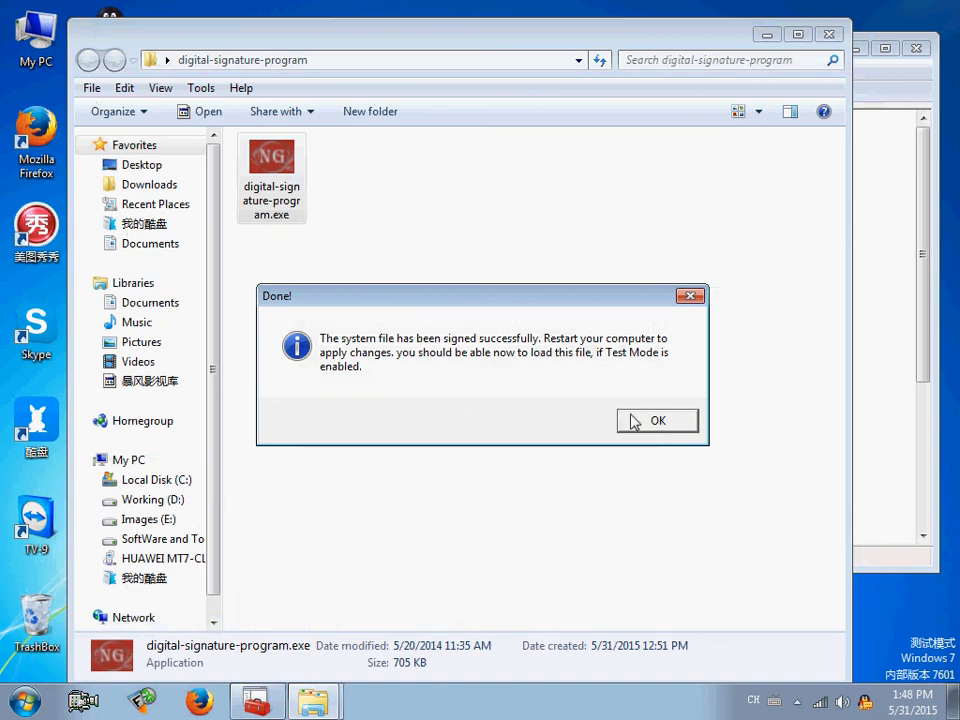
pyautogui.moveTo(643, 334)
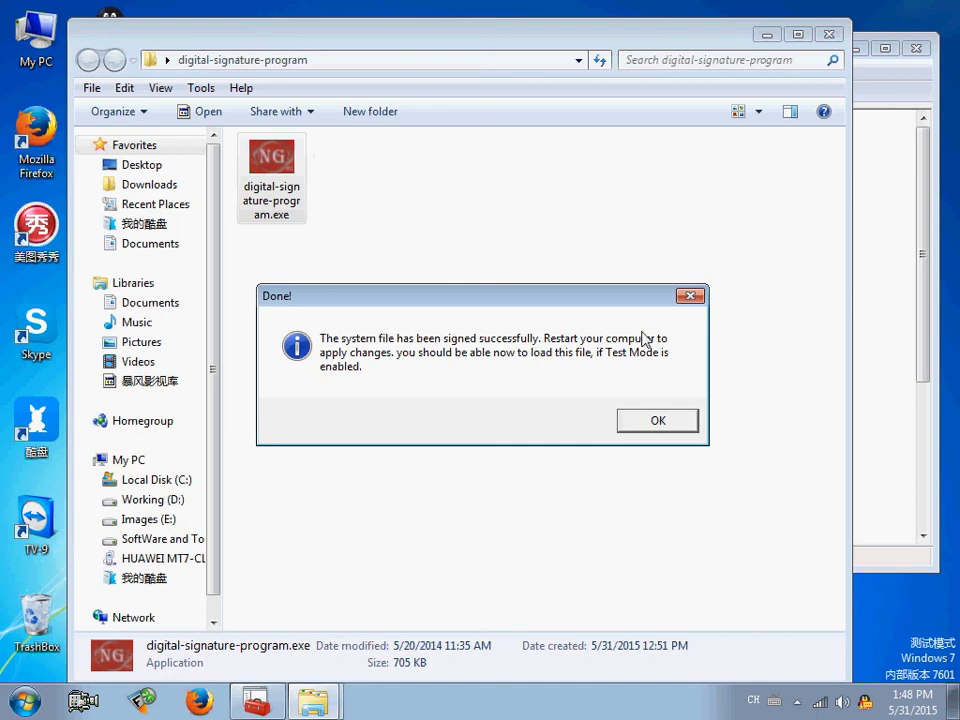
pyautogui.moveTo(613, 400)
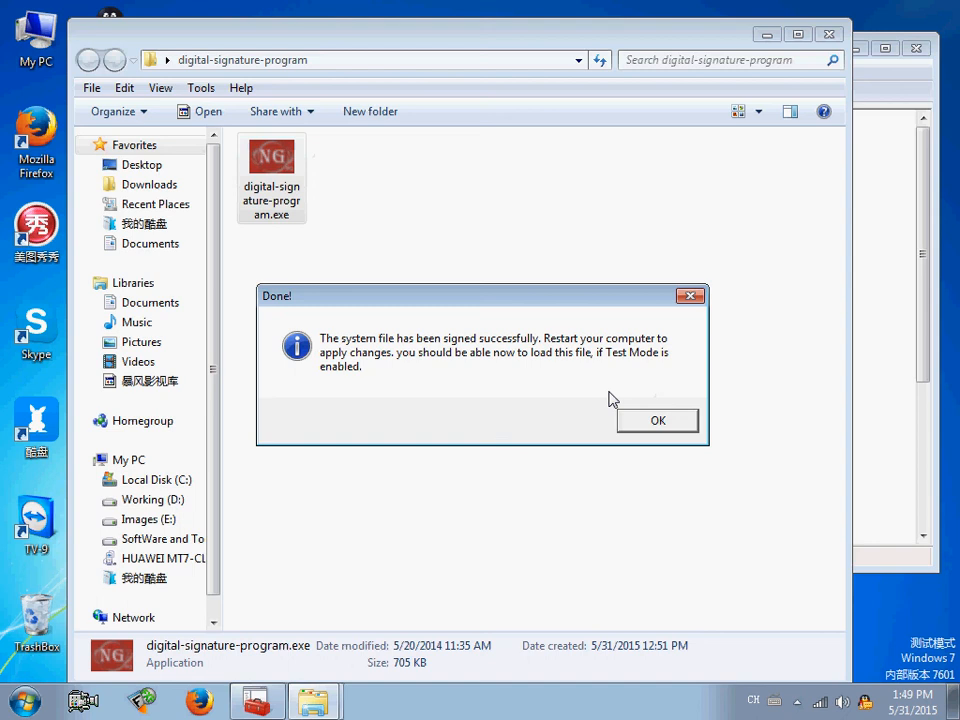
pyautogui.moveTo(657, 420)
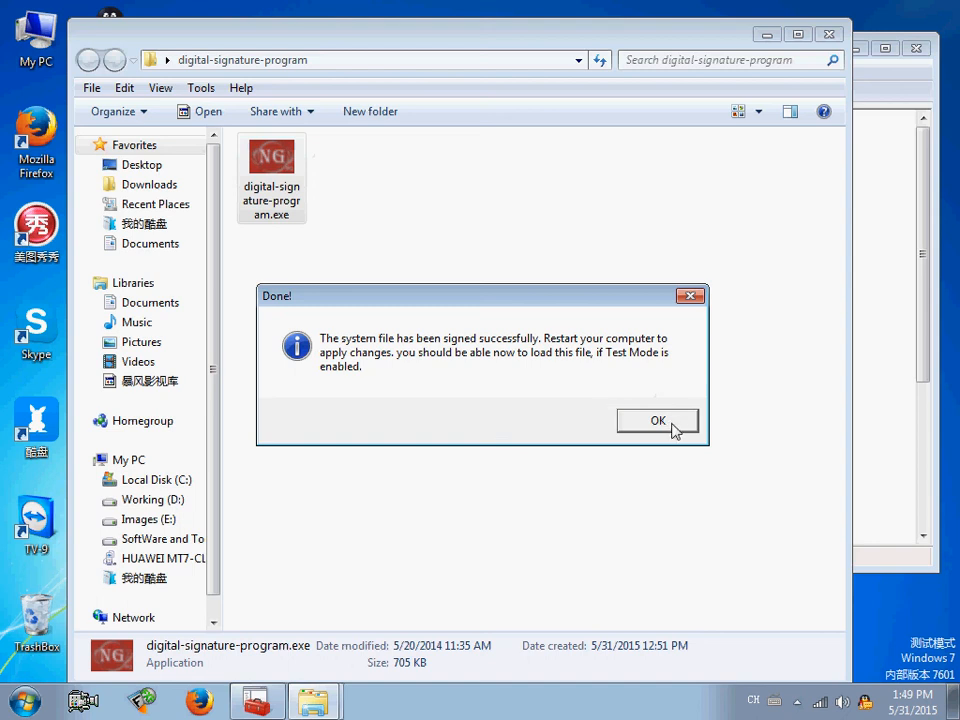
pyautogui.click(657, 420)
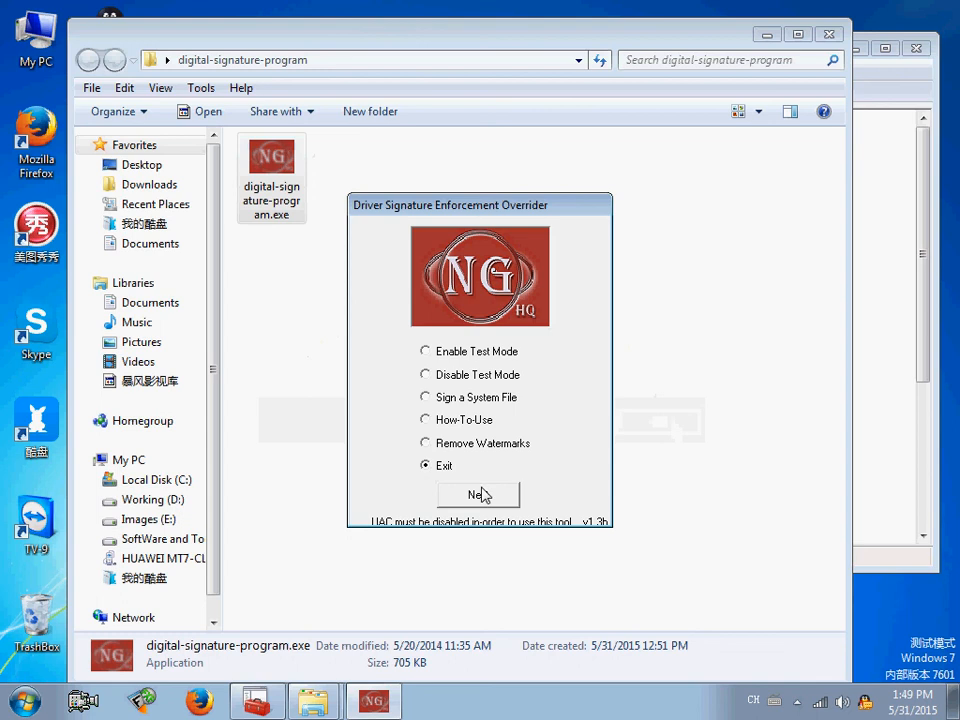
# Step: Close the signature overrider and open Windows 7's shutdown options to restart
pyautogui.click(477, 495)
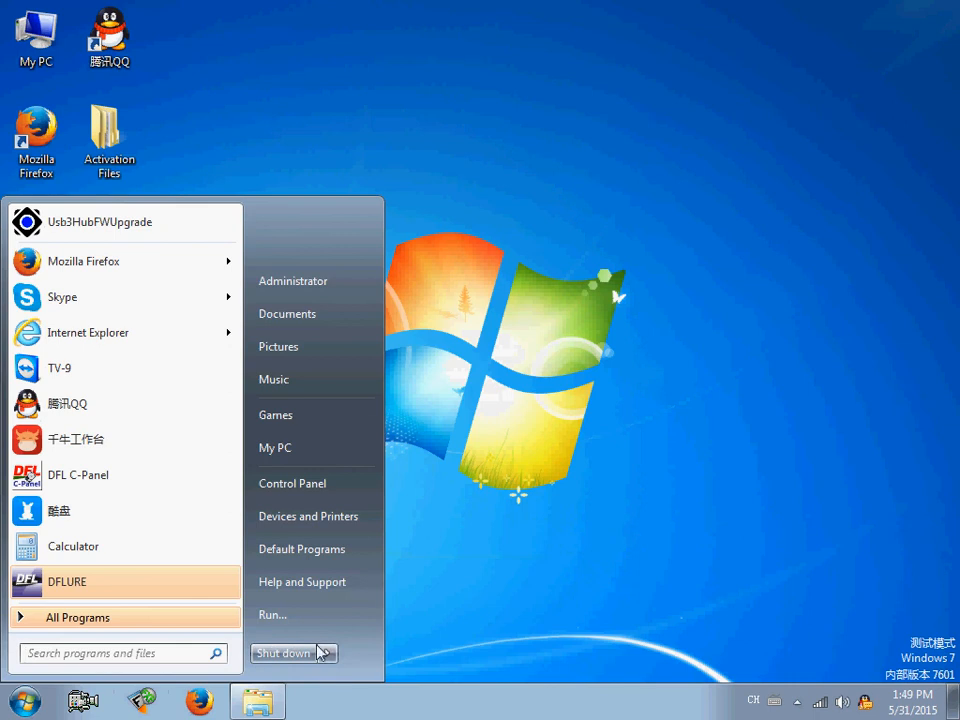
pyautogui.click(324, 653)
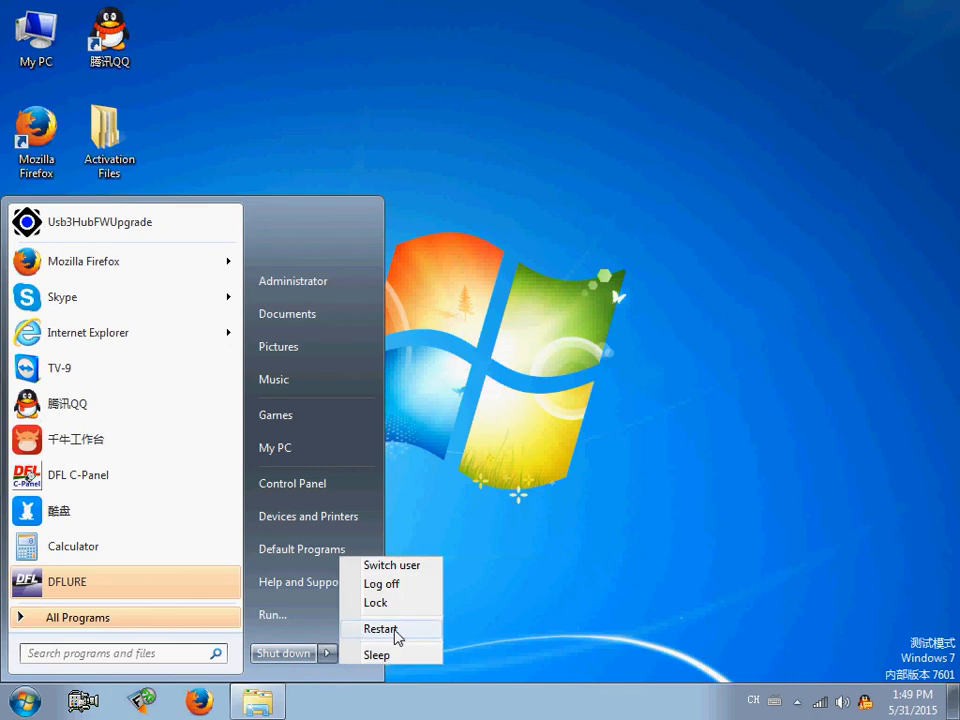